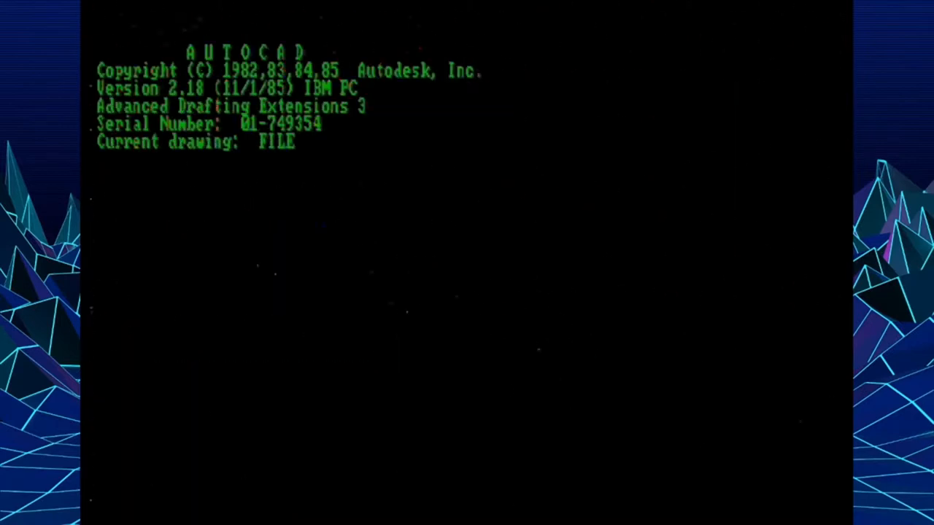
Exit the configuration menu with 8 and 0 and load the file cabinet drawing into the editor.
{"action": "type", "text": "8"}
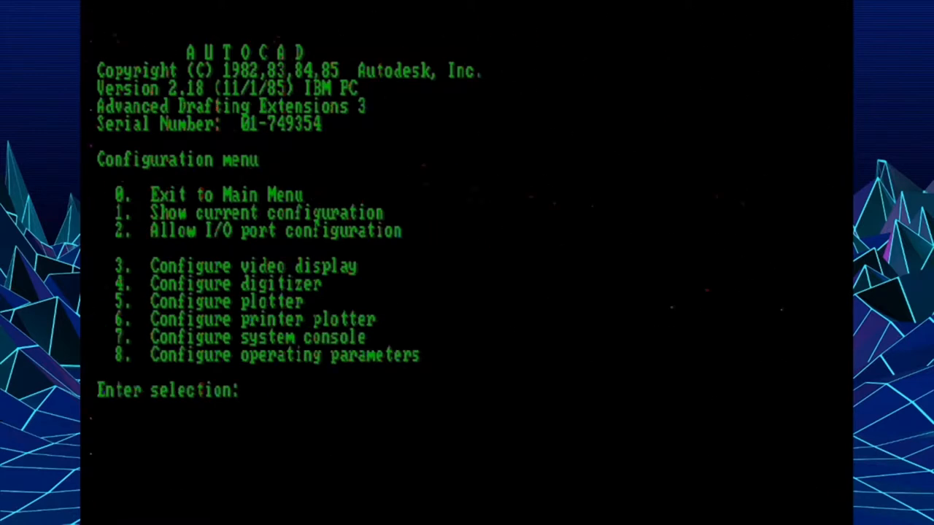
{"action": "type", "text": "8"}
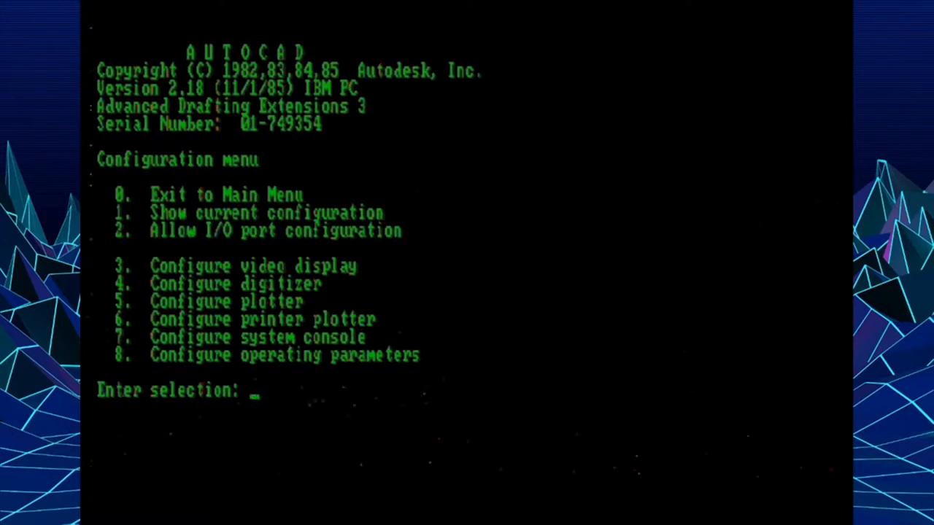
{"action": "type", "text": "0"}
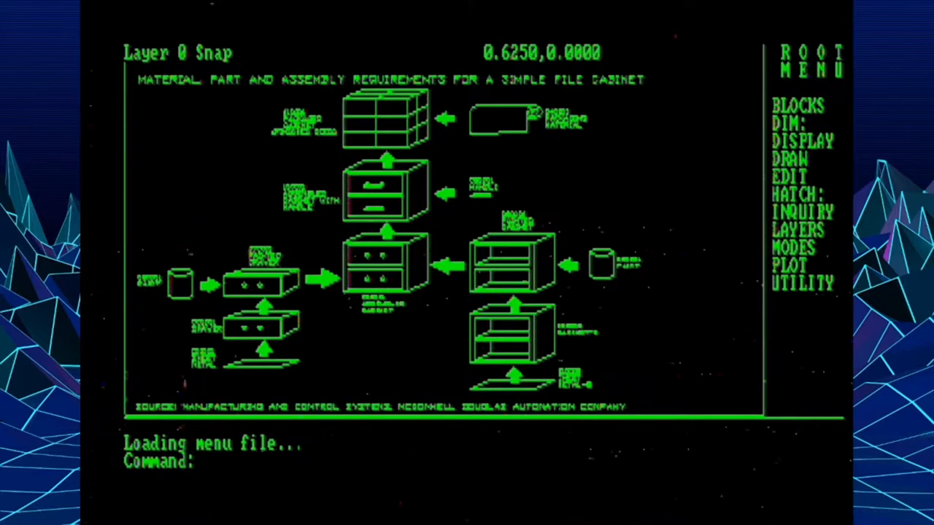
Set BLIPMODE off, draw a closed arrow polyline right of the cabinet, then start and cancel MOVE.
{"action": "type", "text": "b"}
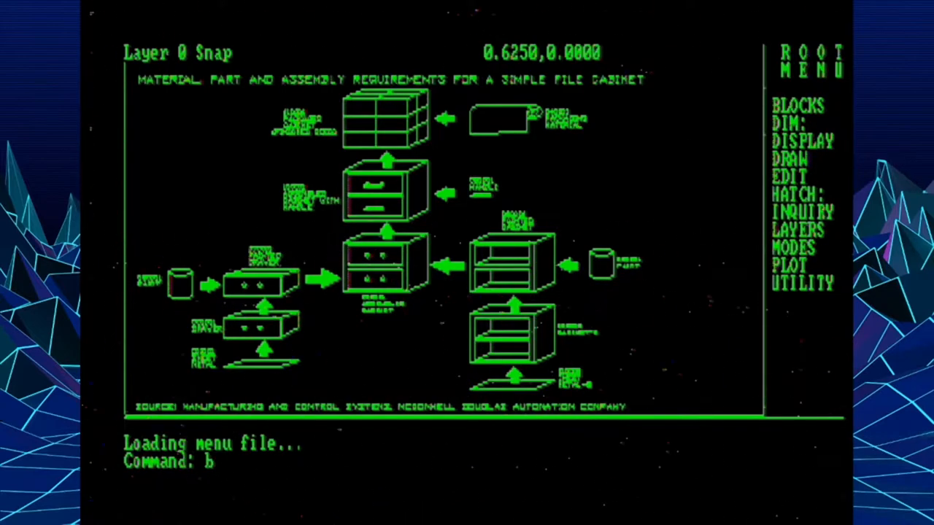
{"action": "type", "text": "lipmode"}
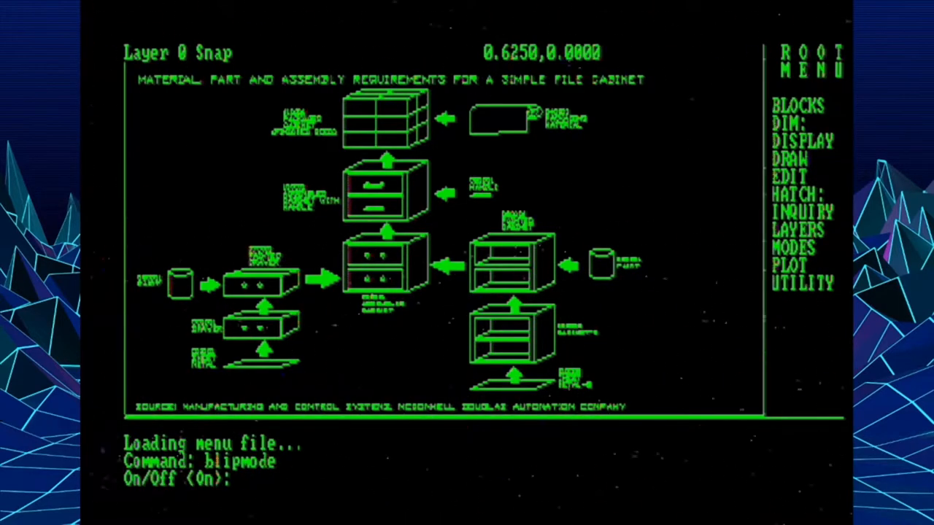
{"action": "type", "text": "off"}
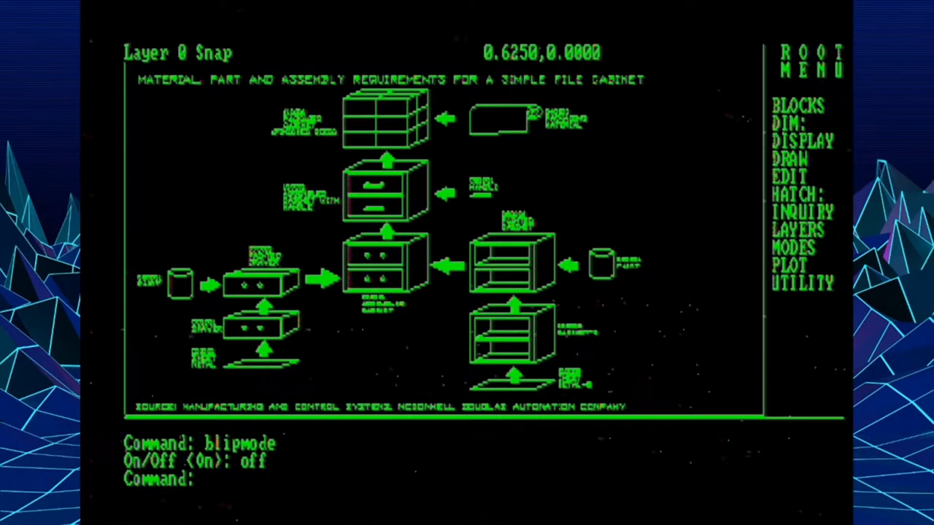
{"action": "type", "text": "pline"}
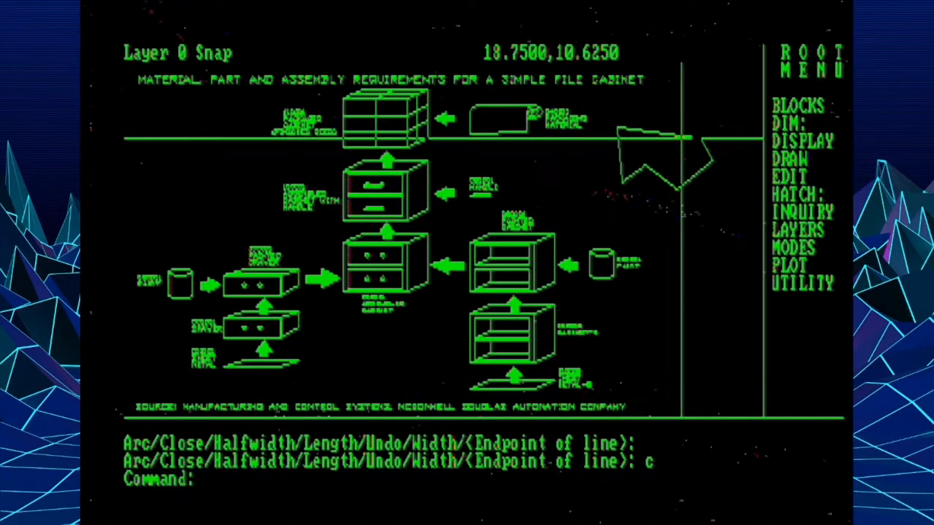
{"action": "type", "text": "mov"}
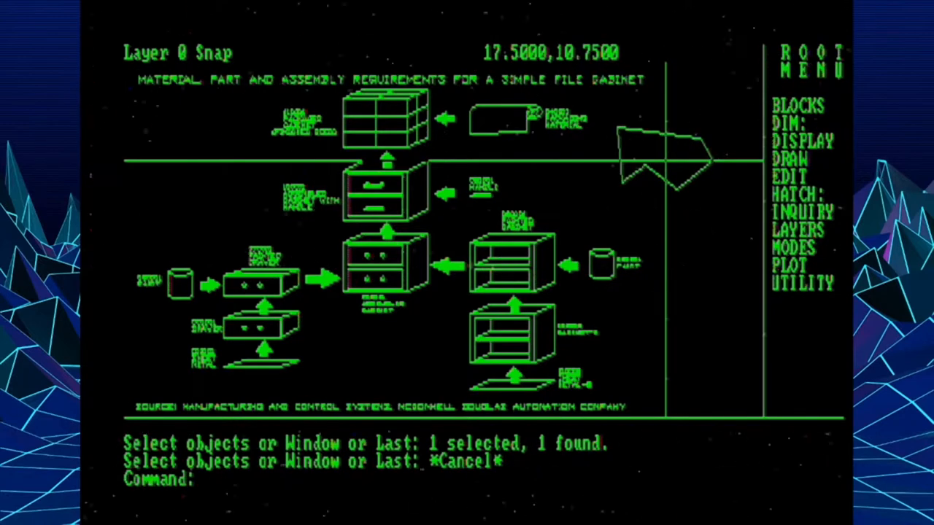
LIST the arrow polyline (area 4.5625, perimeter 9.7982) and begin PEDIT on it.
{"action": "type", "text": "list"}
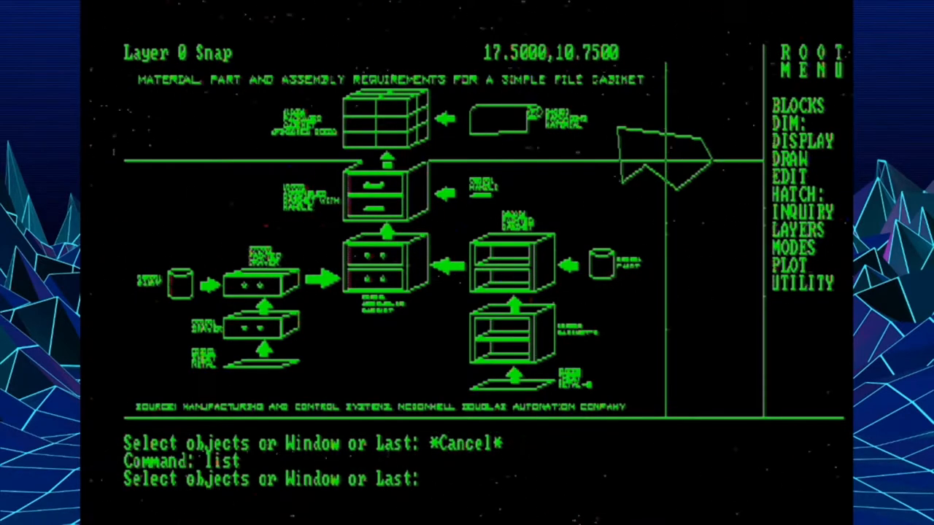
{"action": "left_click", "coordinate": [657, 160]}
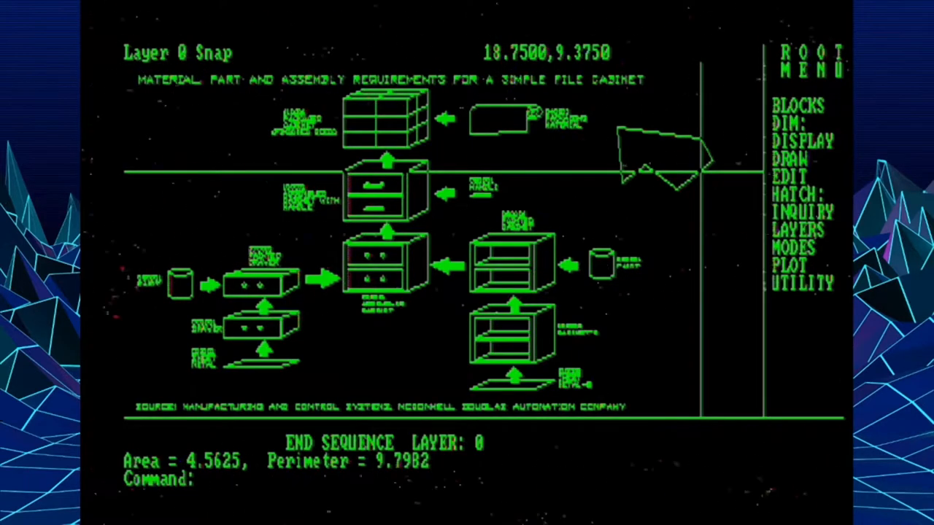
{"action": "type", "text": "pedit"}
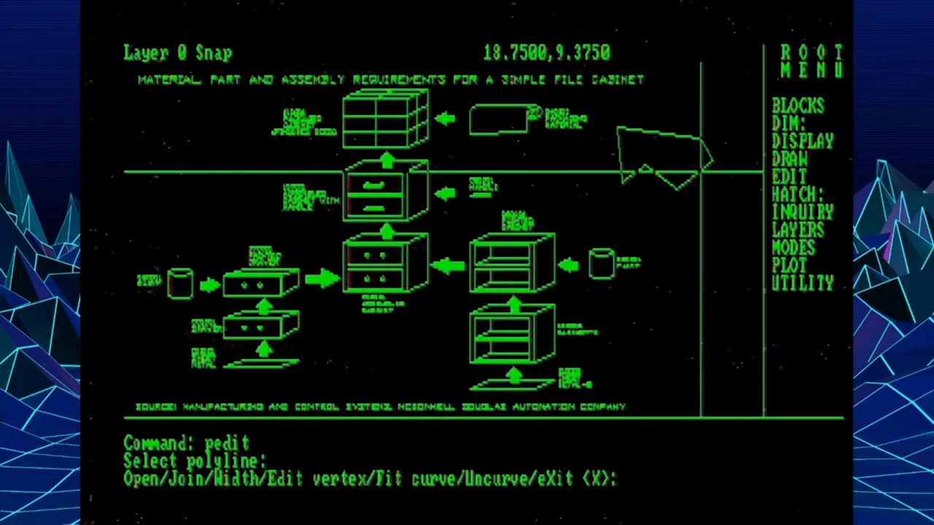
Edit vertices: insert one, straighten a span with Go, and widen one segment.
{"action": "type", "text": "e"}
{"action": "type", "text": "i"}
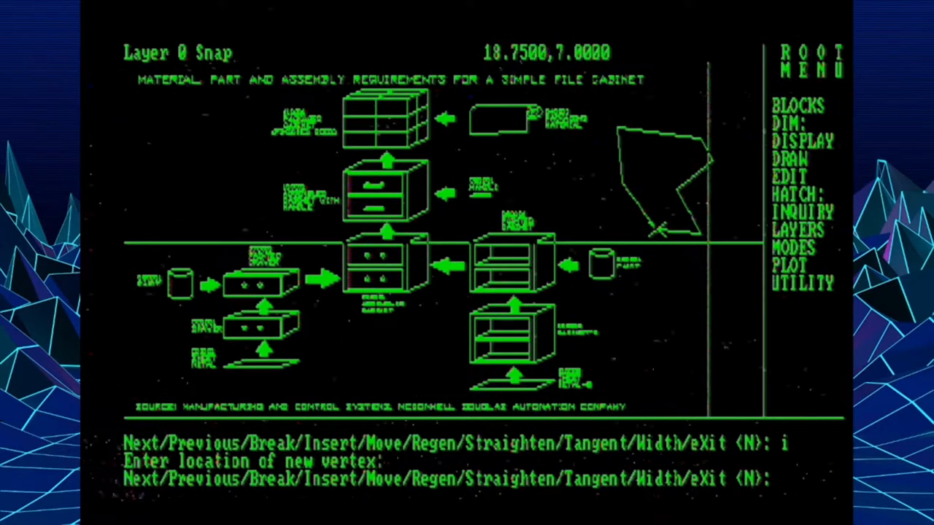
{"action": "type", "text": "s"}
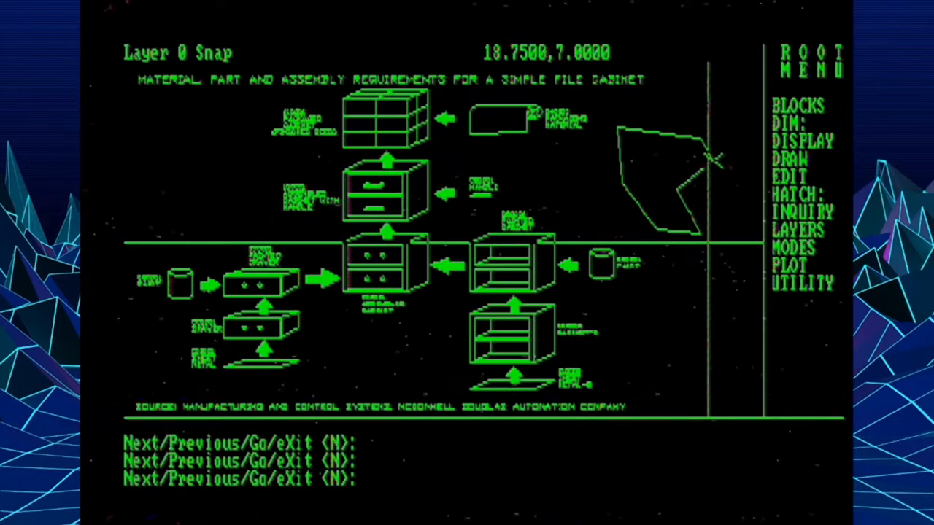
{"action": "type", "text": "g"}
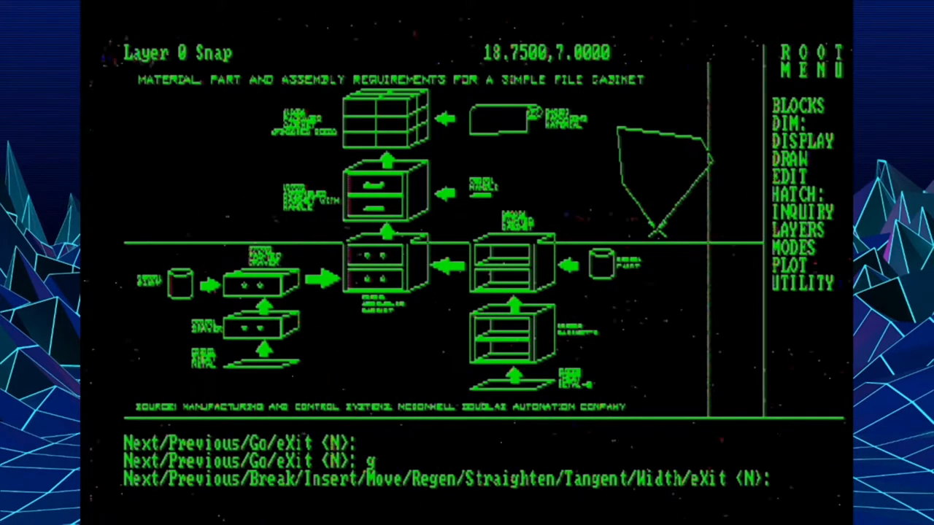
{"action": "type", "text": "w"}
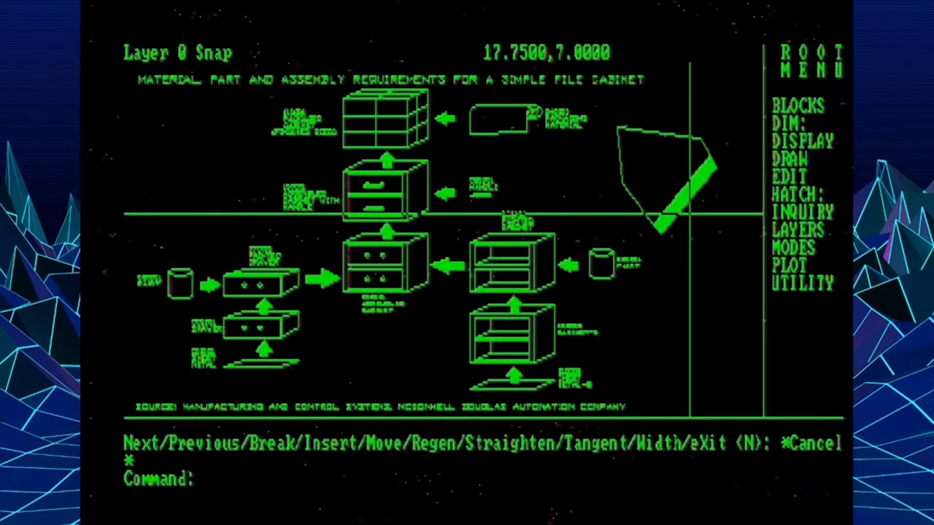
Window-select the shape and its thick edge with MOVE and preview the displacement.
{"action": "type", "text": "move"}
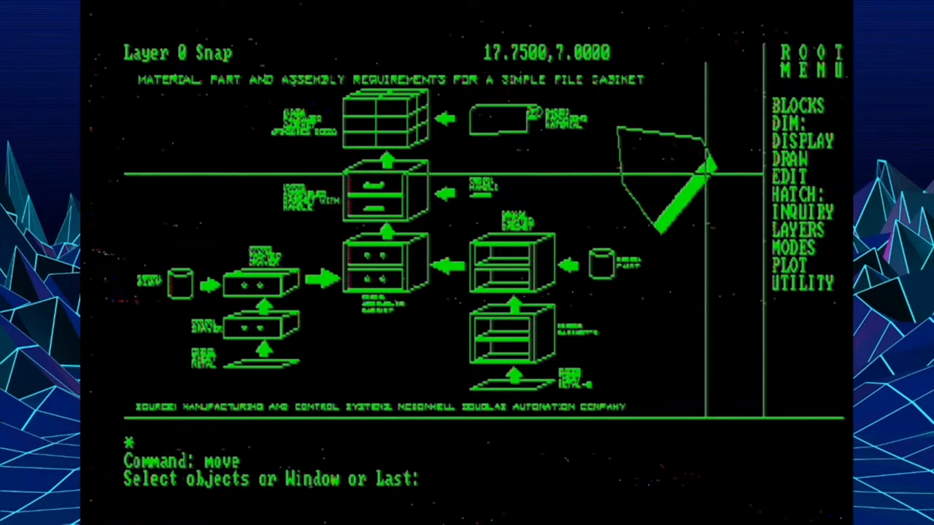
{"action": "left_click", "coordinate": [703, 172]}
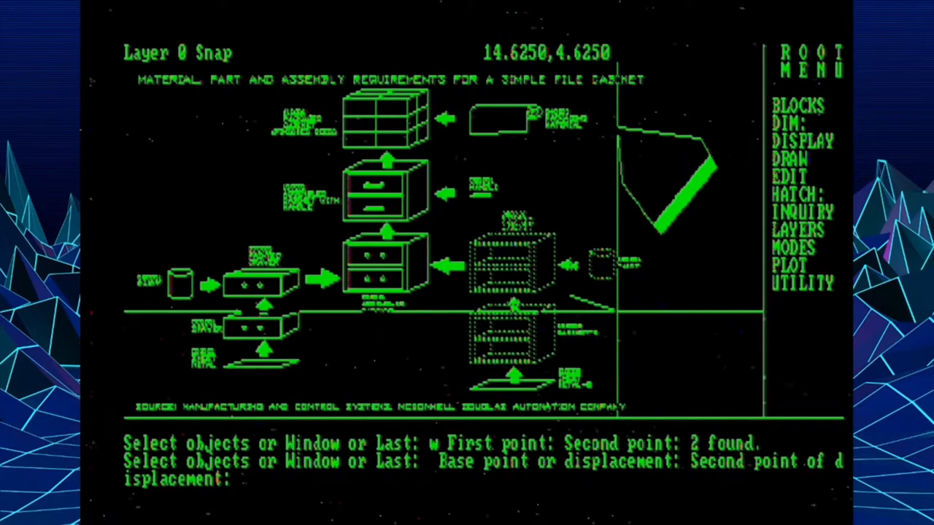
Answer DRAG at the second point and cancel MOVE so the shape stays put.
{"action": "type", "text": "drag"}
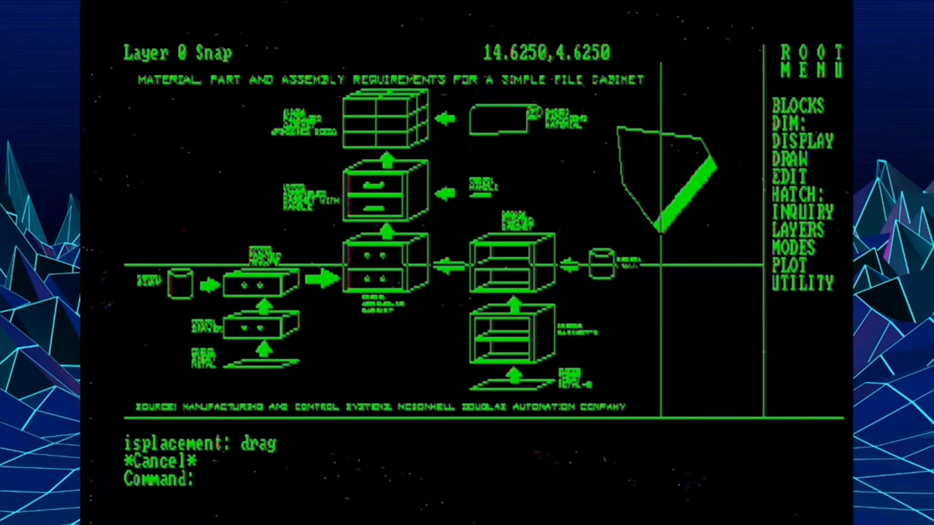
{"action": "type", "text": "drag"}
{"action": "type", "text": "limits"}
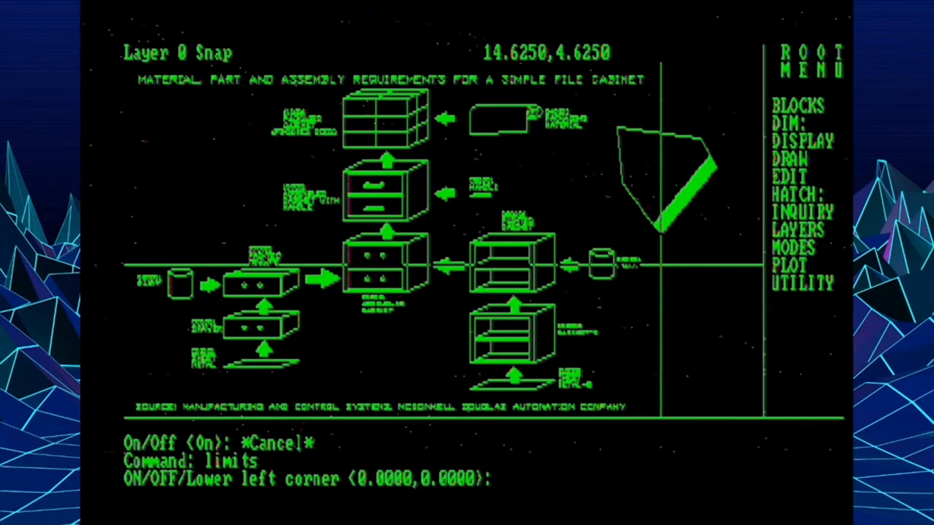
Turn limits checking off, toggle QTEXT on then off with a zoom, and enter the File Utility Menu.
{"action": "type", "text": "off"}
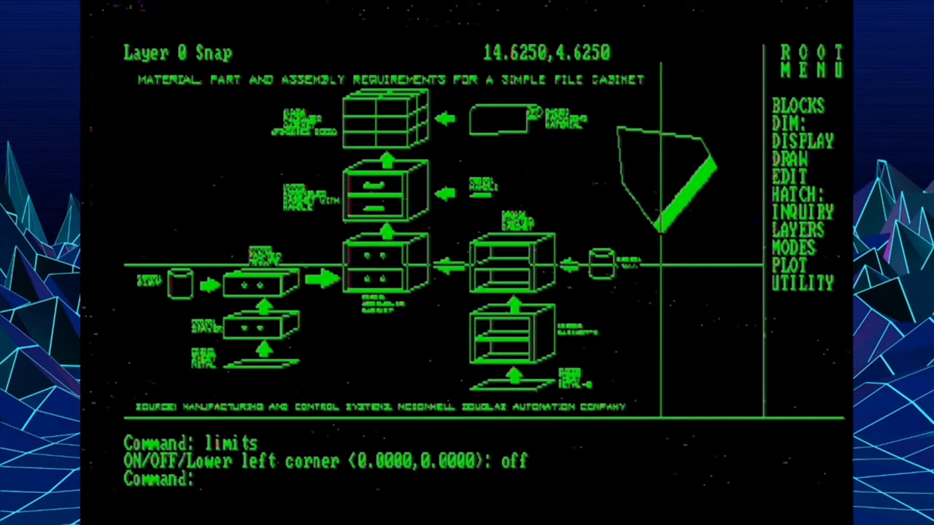
{"action": "type", "text": "qtext"}
{"action": "type", "text": "o"}
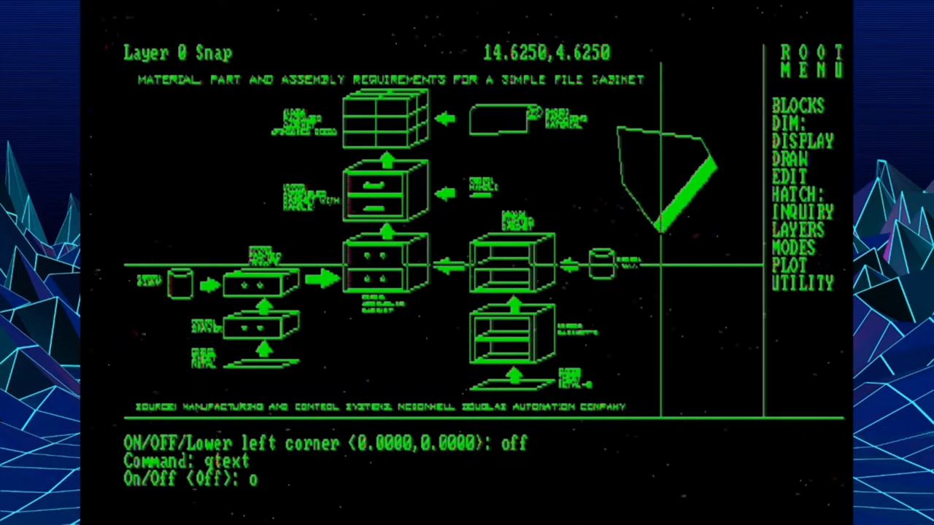
{"action": "type", "text": "n"}
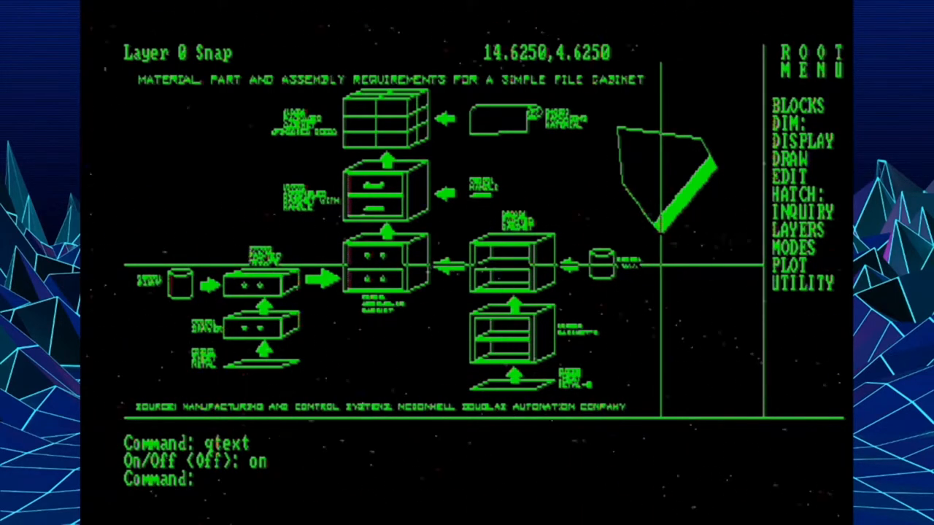
{"action": "type", "text": "zoom Magnification or type (ACELPW): w First point: Second point:"}
{"action": "type", "text": "qtext"}
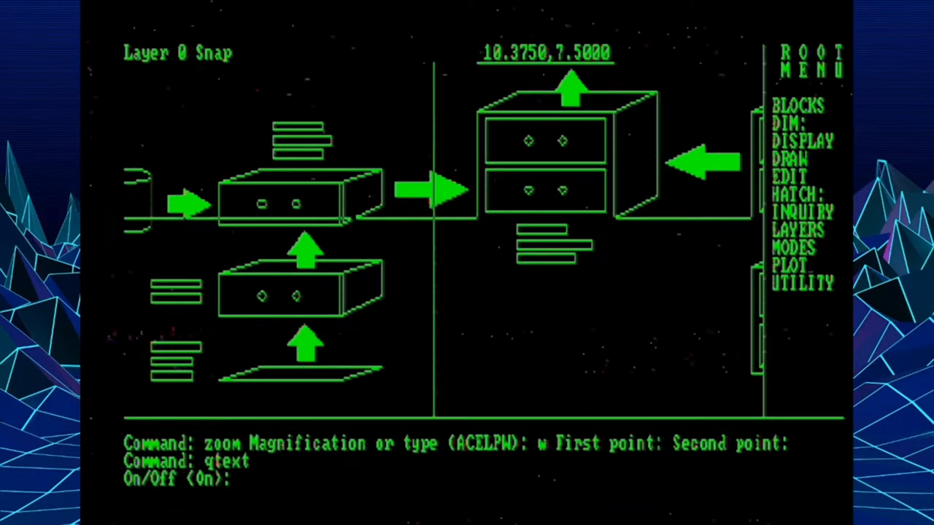
{"action": "type", "text": "off"}
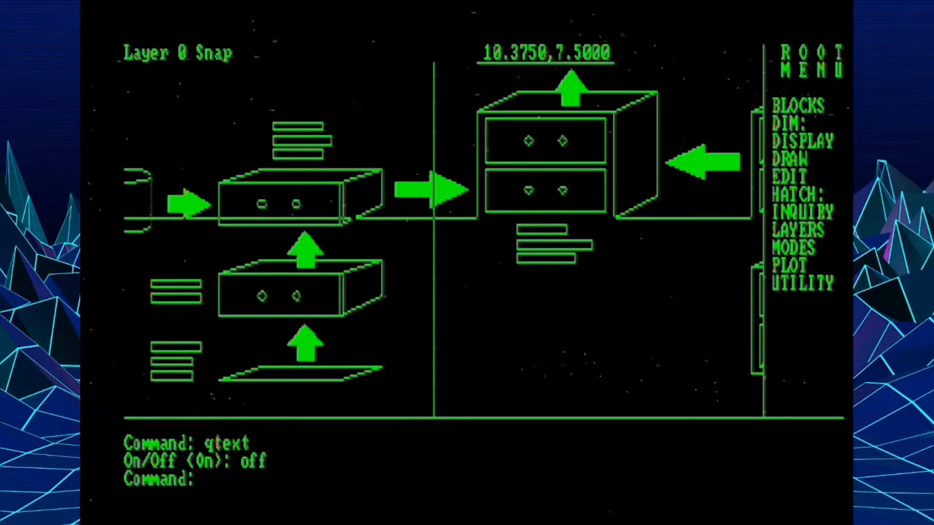
{"action": "type", "text": "fil"}
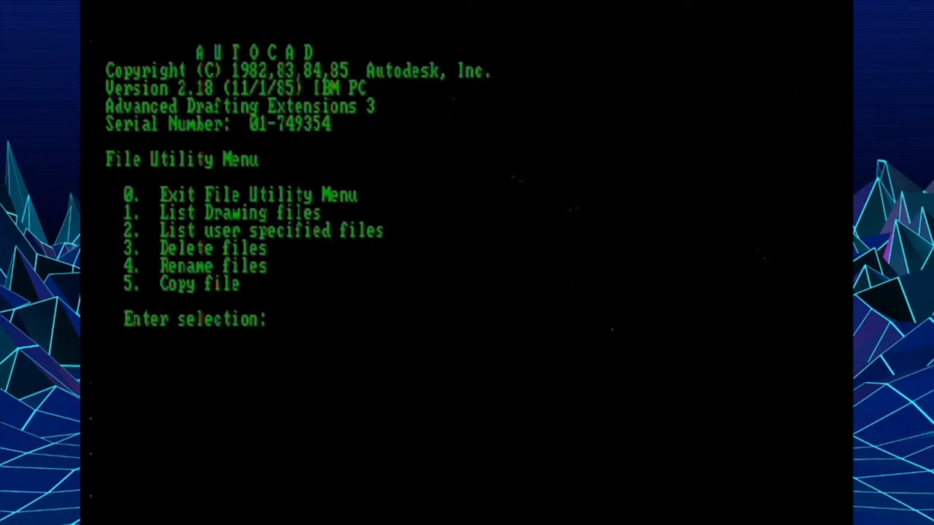
Enter 5 then 0 to leave the File Utility Menu back to the drawing editor.
{"action": "type", "text": "5"}
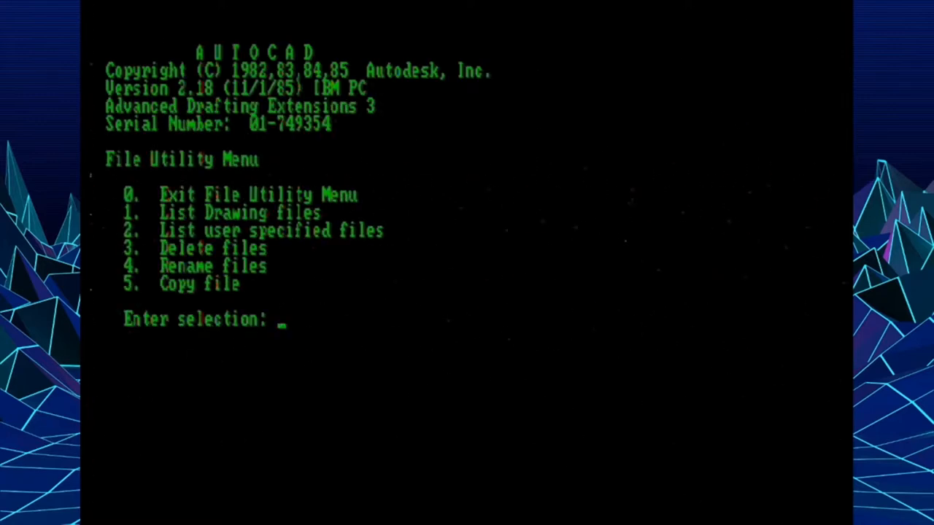
{"action": "type", "text": "0"}
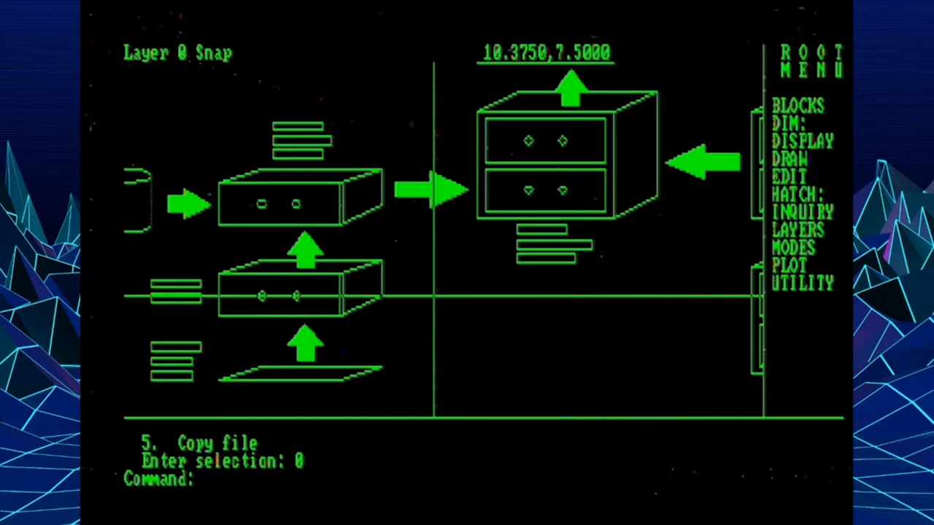
Run STATUS, then draw several line segments below the cabinet.
{"action": "type", "text": "statu"}
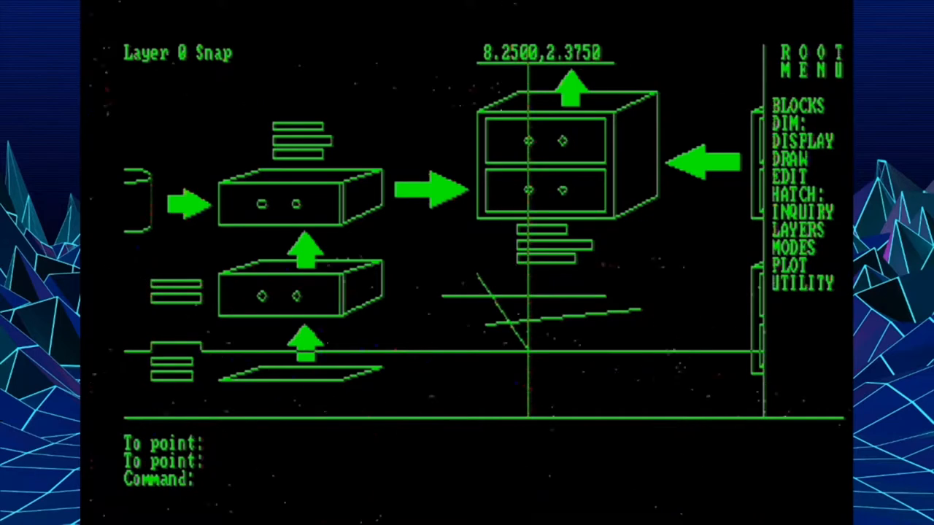
Draw two closed polyline shapes and FILLET the four meeting lines.
{"action": "type", "text": "pline"}
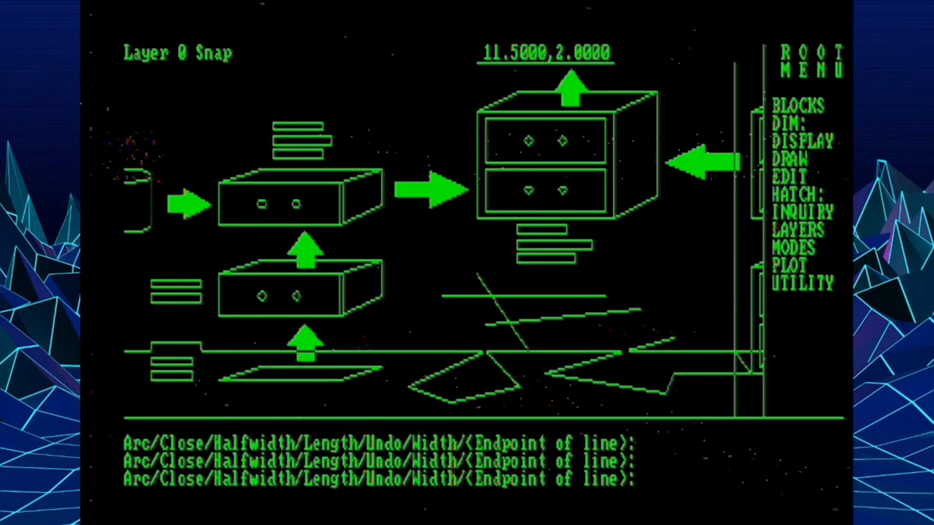
{"action": "type", "text": "c"}
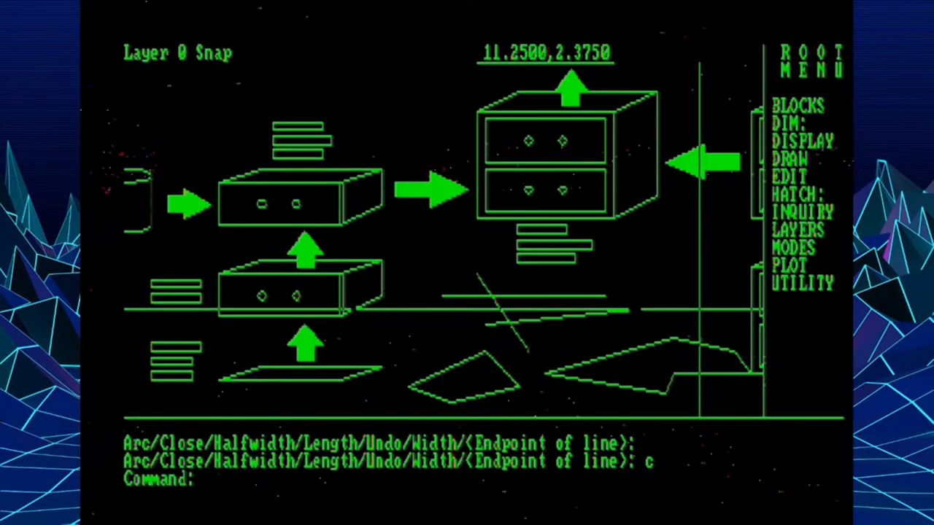
{"action": "type", "text": "filler"}
{"action": "type", "text": "chamfer"}
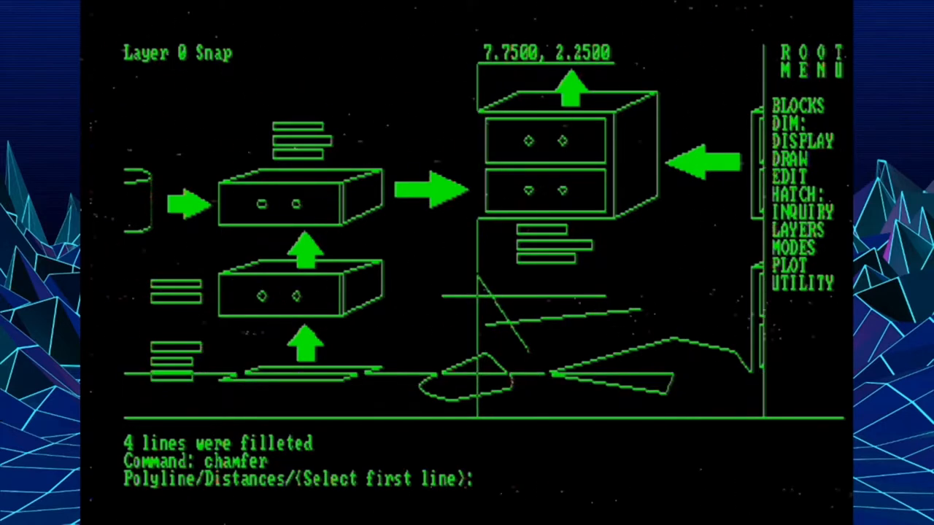
Chamfer the corner between two lines, zoom in with a window, then zoom to extents.
{"action": "type", "text": "d"}
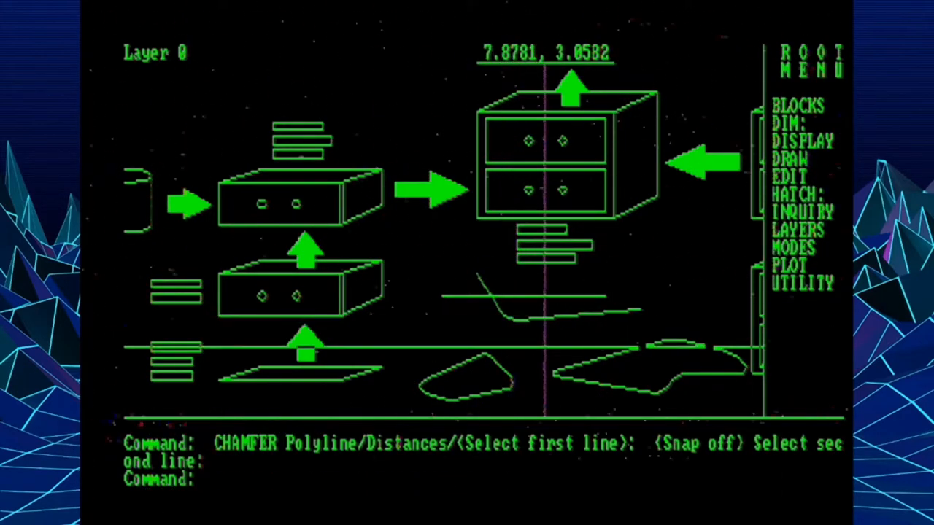
{"action": "type", "text": "zo"}
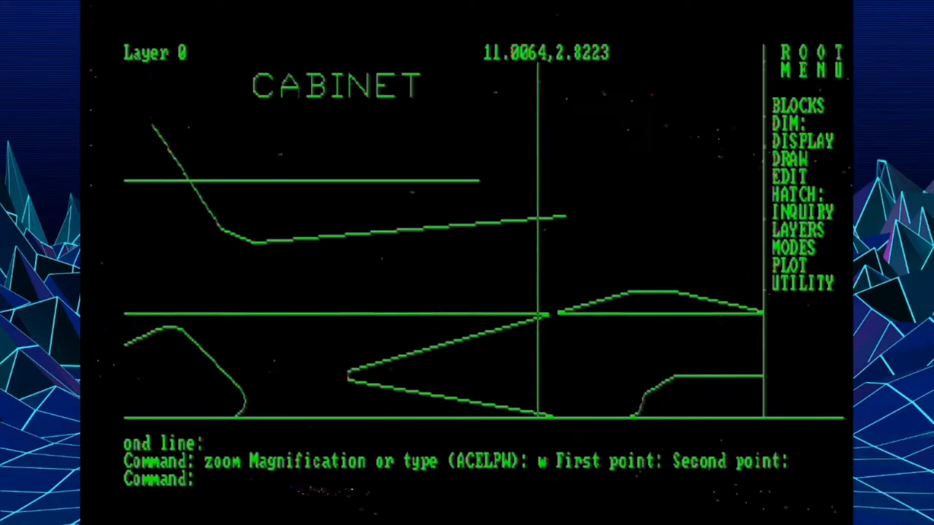
{"action": "type", "text": "z"}
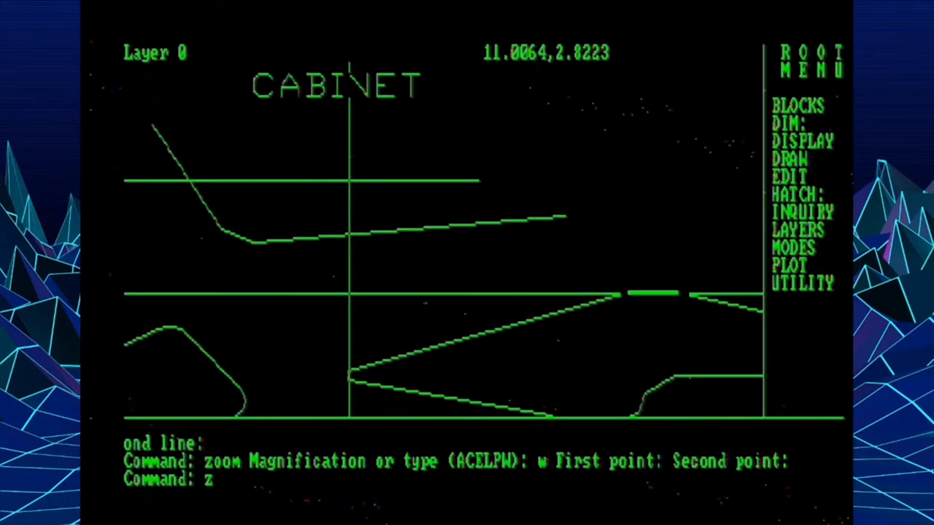
{"action": "type", "text": "e (ACELPW): e"}
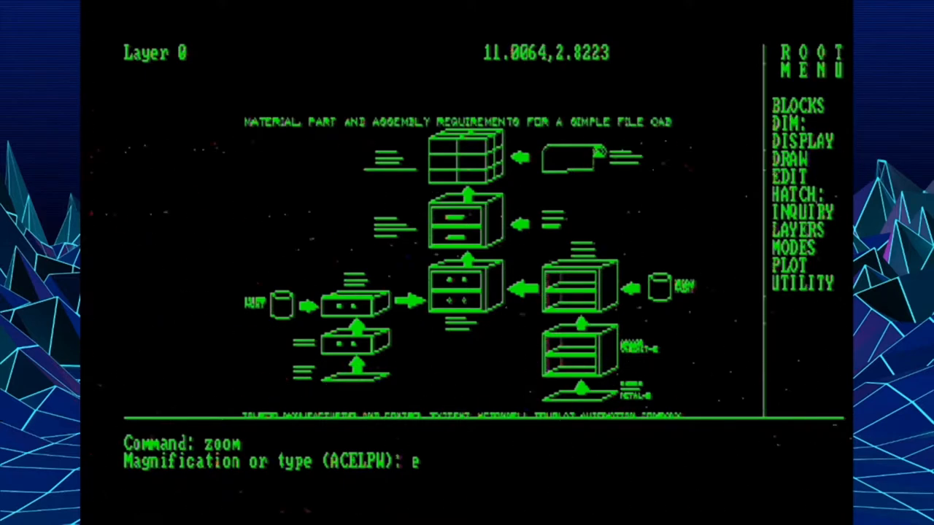
Save a windowed named view called 'drawers' around the drawer area.
{"action": "key", "text": "Return"}
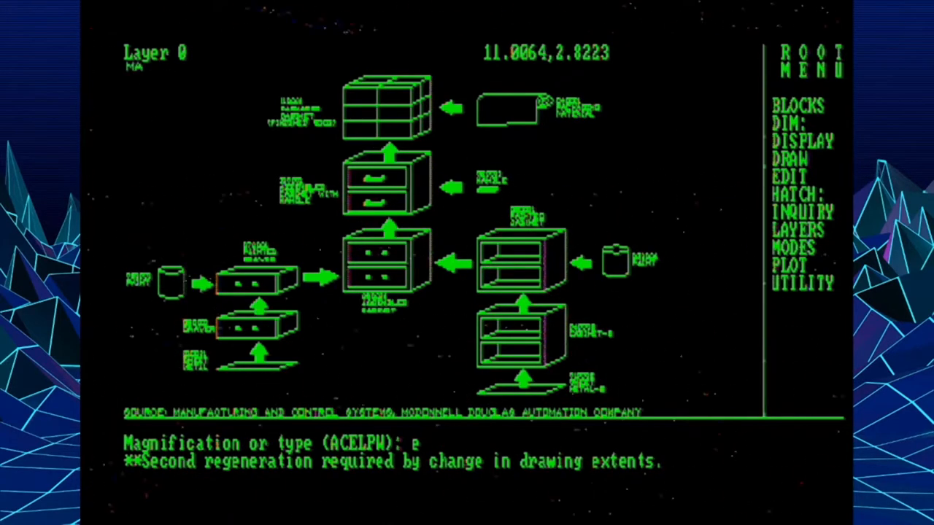
{"action": "type", "text": "view"}
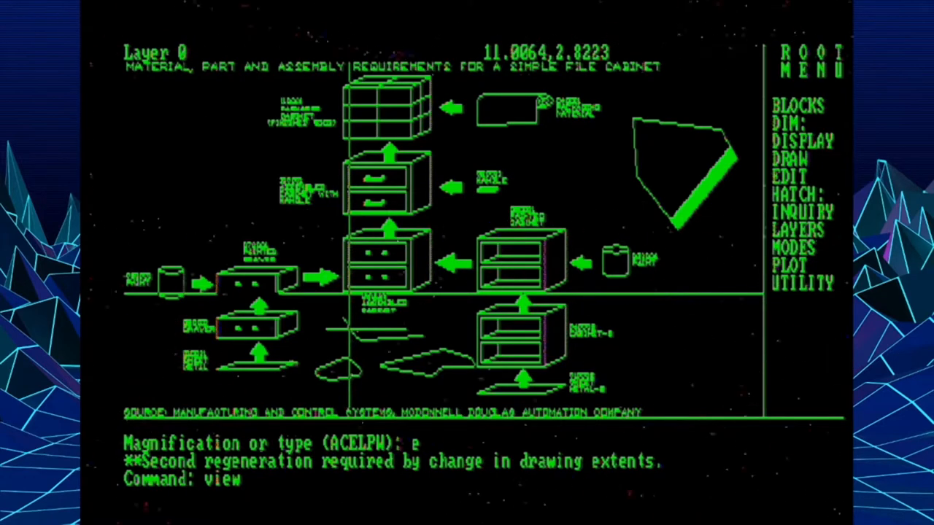
{"action": "key", "text": "Enter"}
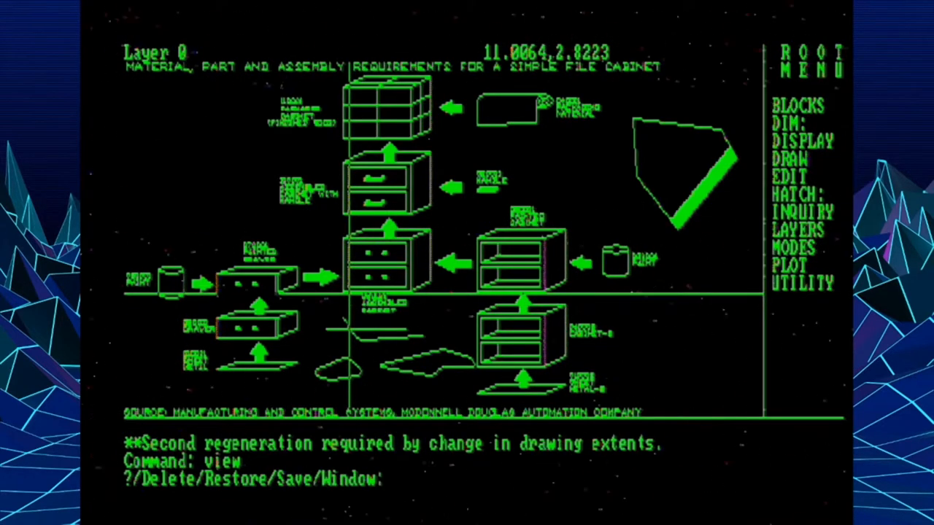
{"action": "type", "text": "w"}
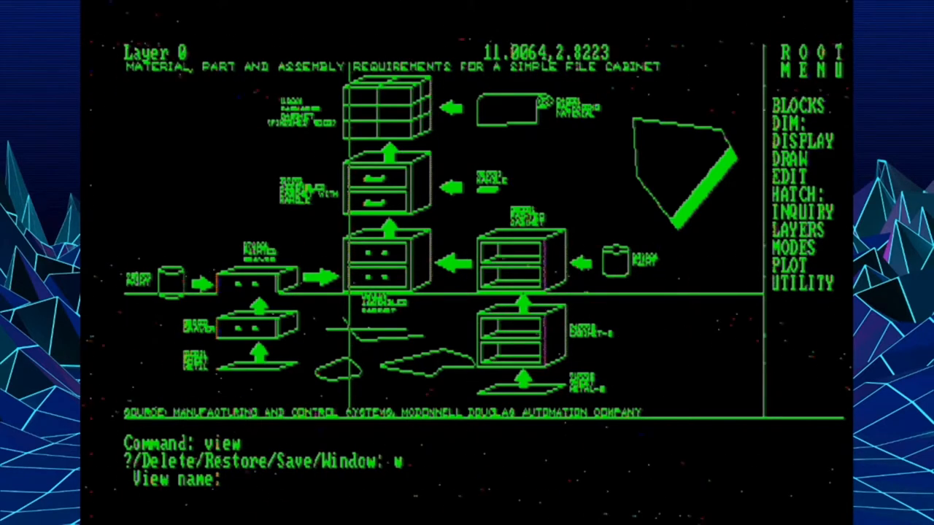
{"action": "type", "text": "drawe"}
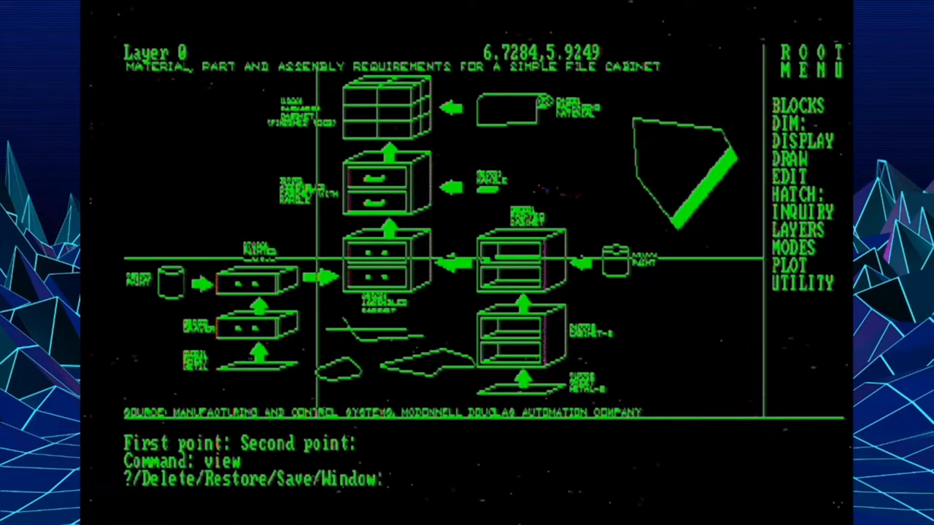
Restore the 'drawers' view to show the drawer assemblies close up.
{"action": "type", "text": "r"}
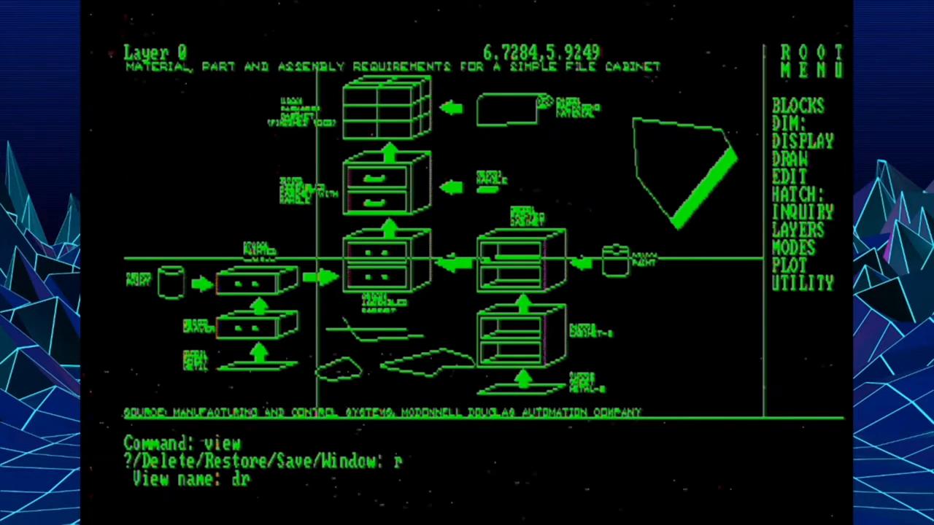
{"action": "type", "text": "awers"}
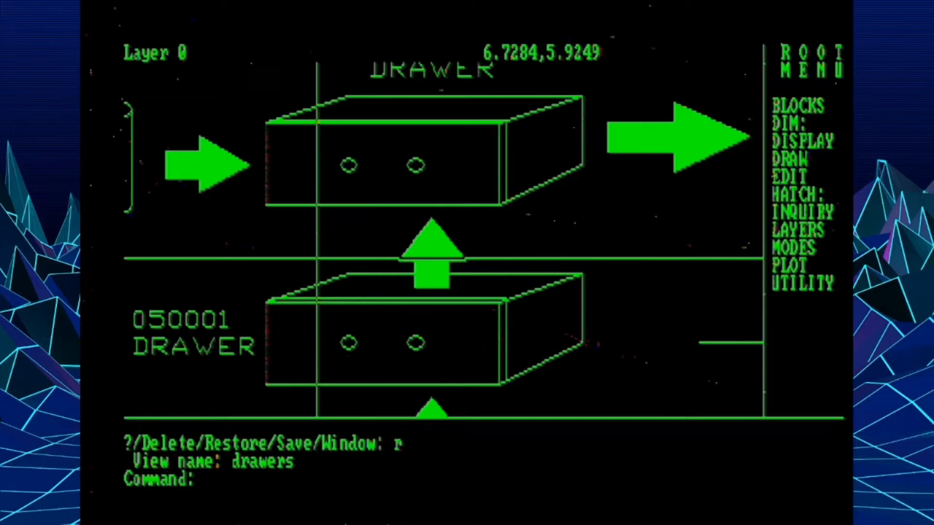
{"action": "type", "text": "layer"}
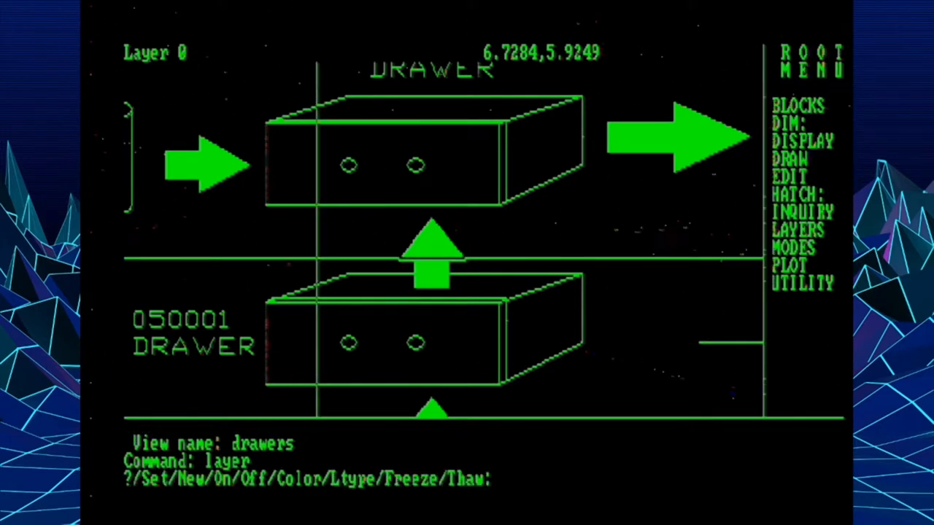
{"action": "type", "text": "f"}
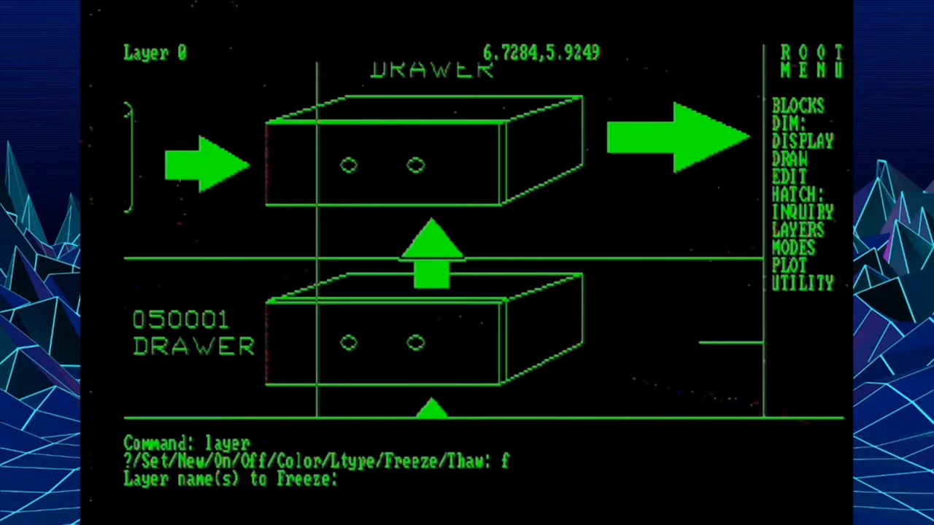
{"action": "type", "text": "arrow"}
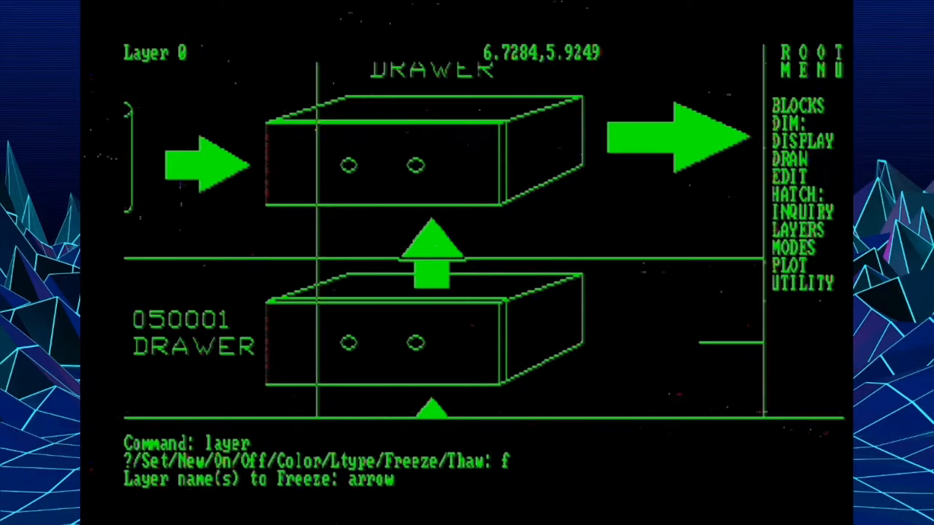
{"action": "type", "text": "s"}
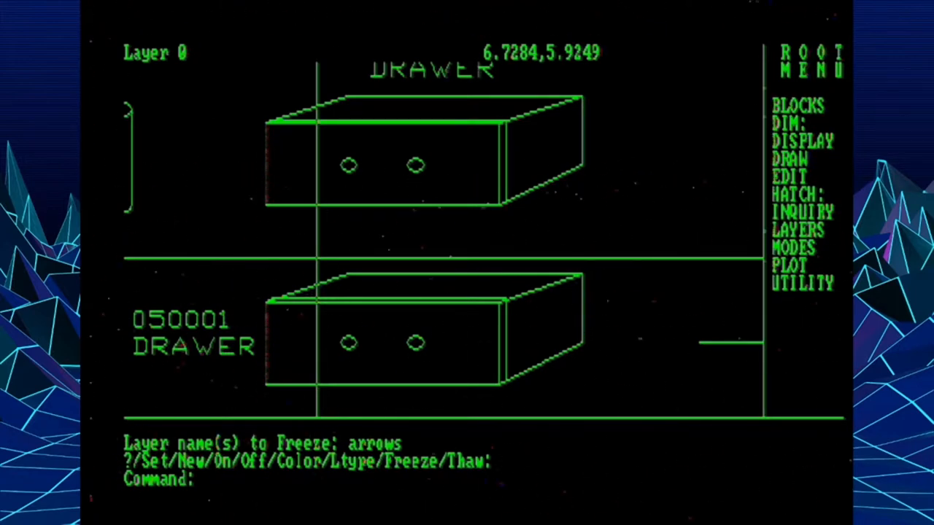
{"action": "type", "text": "layer"}
{"action": "type", "text": "arrows"}
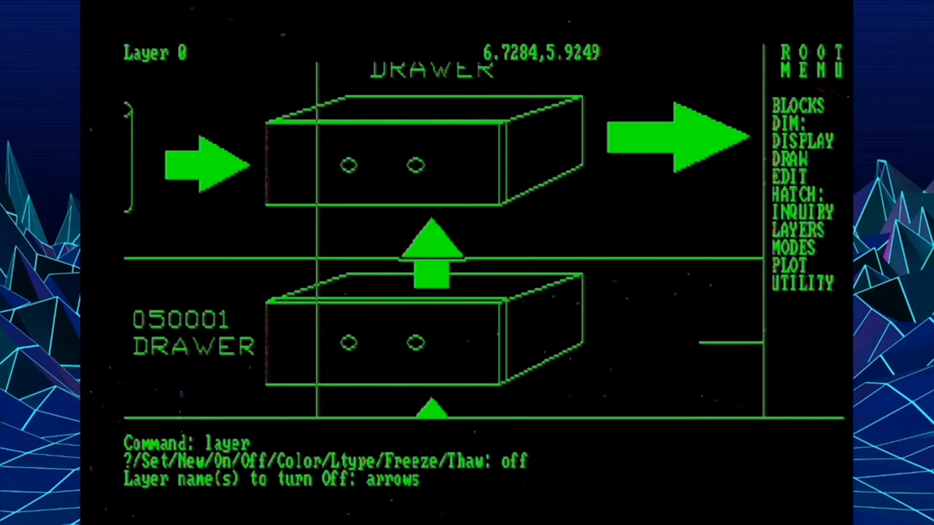
{"action": "key", "text": "Return"}
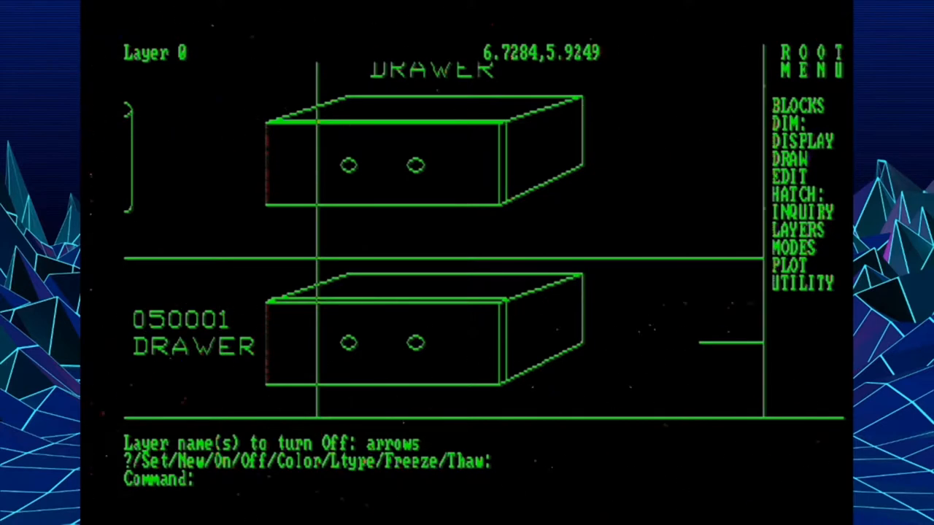
{"action": "type", "text": "layer"}
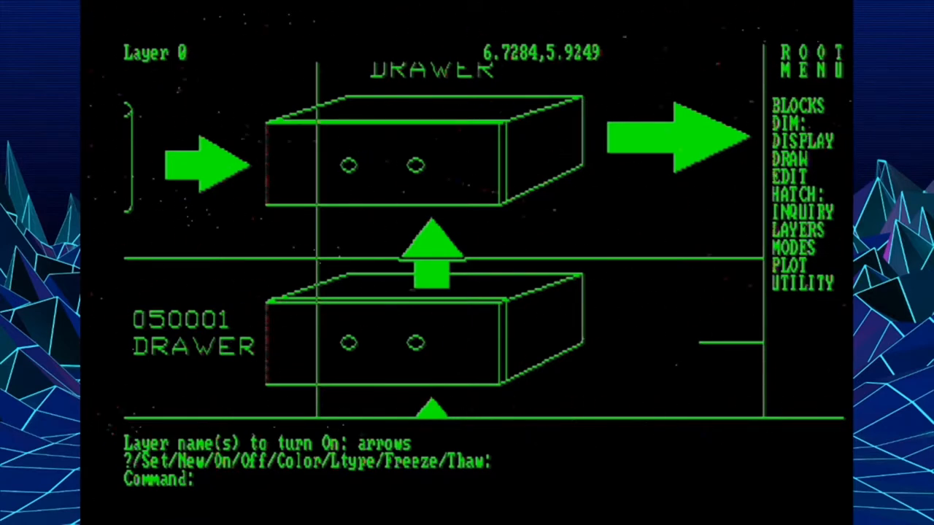
{"action": "type", "text": "shell"}
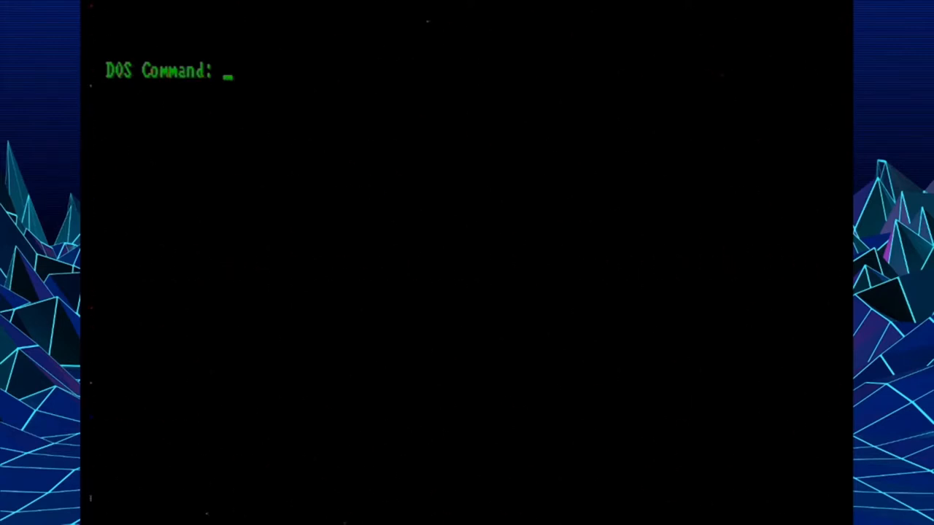
Start the Norton Editor on rec.lsp from the DOS command prompt.
{"action": "type", "text": "ed"}
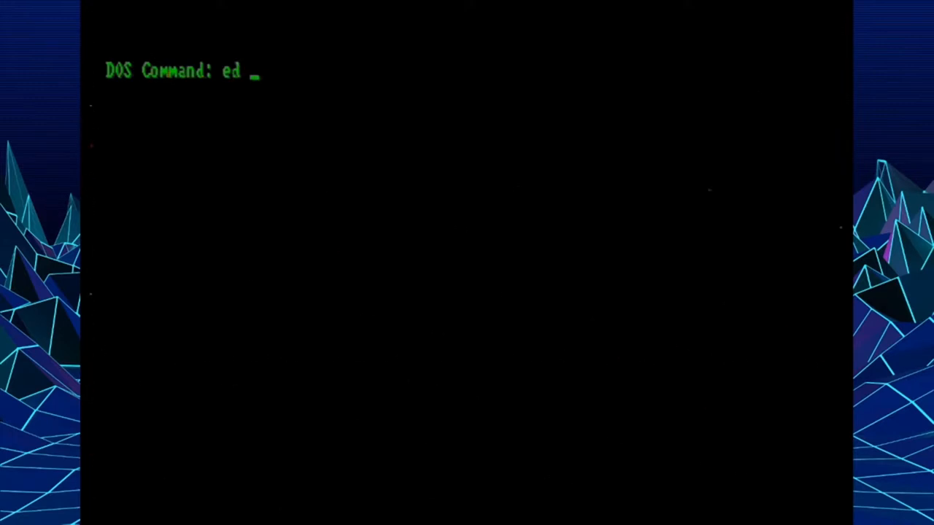
{"action": "key", "text": "enter"}
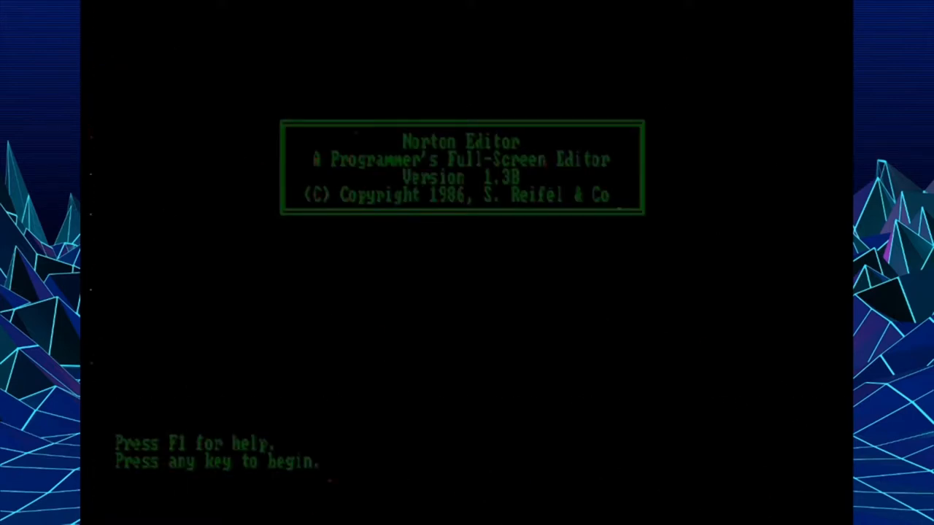
Review the REC.LSP rectangle routine, then quit the editor discarding changes.
{"action": "key", "text": "enter"}
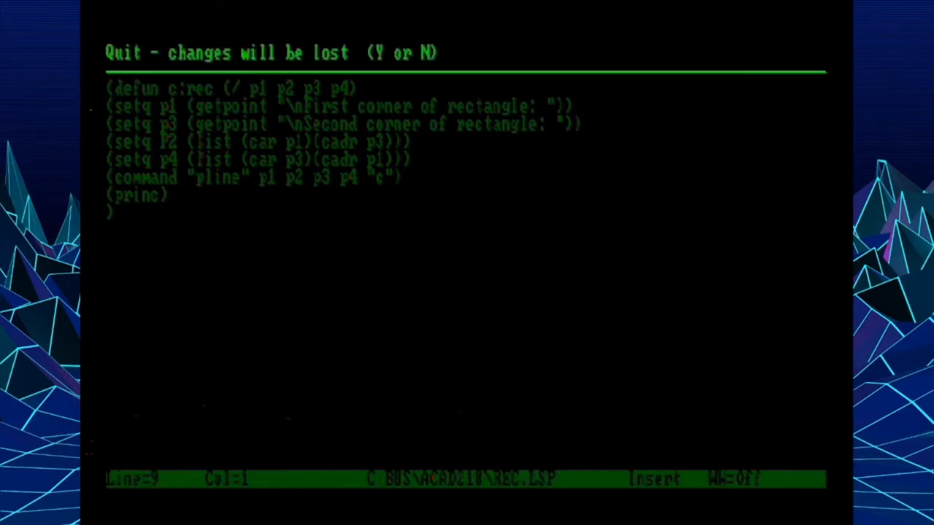
{"action": "key", "text": "Y"}
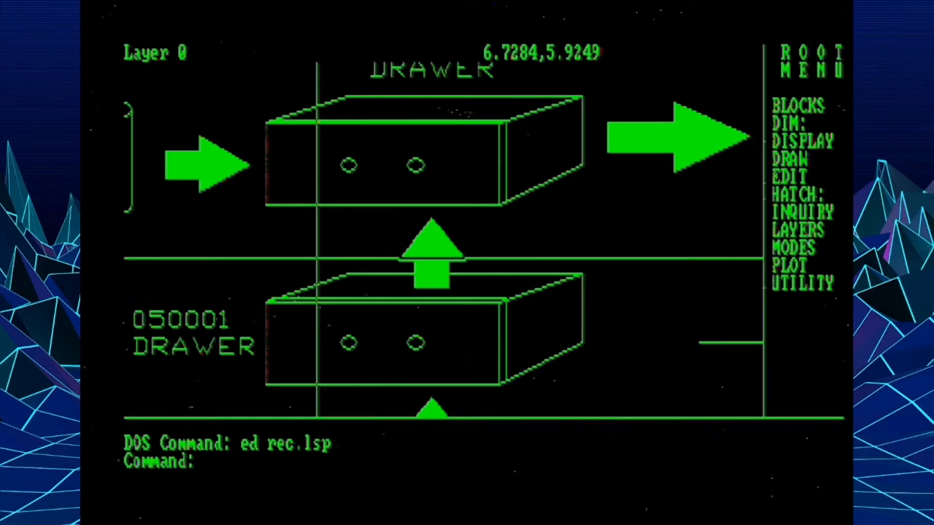
Load rec.lsp with (load "rec"), run REC and pick a first rectangle corner.
{"action": "type", "text": "("}
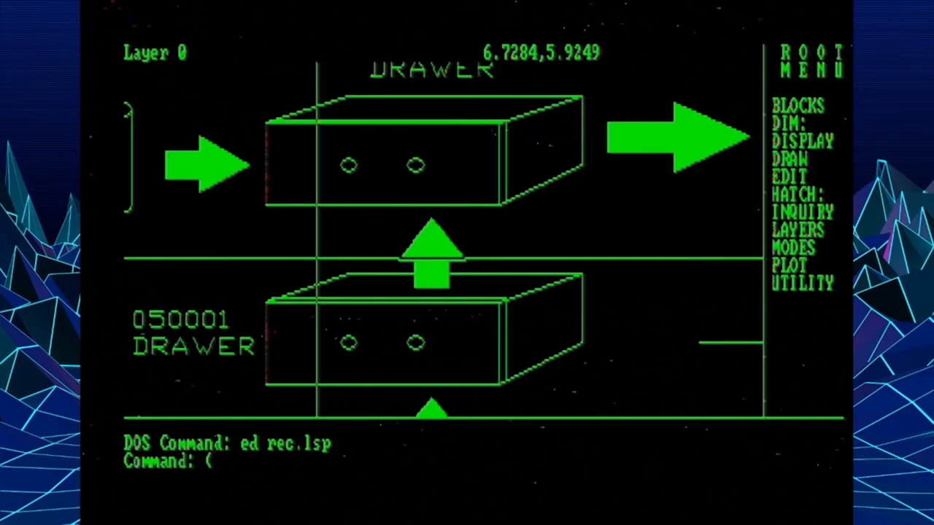
{"action": "type", "text": "(load \"re"}
{"action": "type", "text": "rec"}
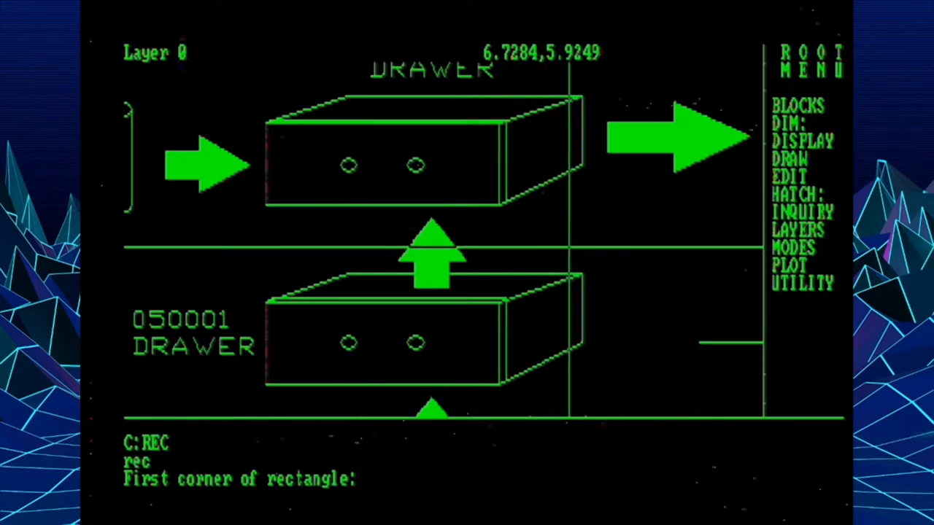
{"action": "left_click", "coordinate": [577, 251]}
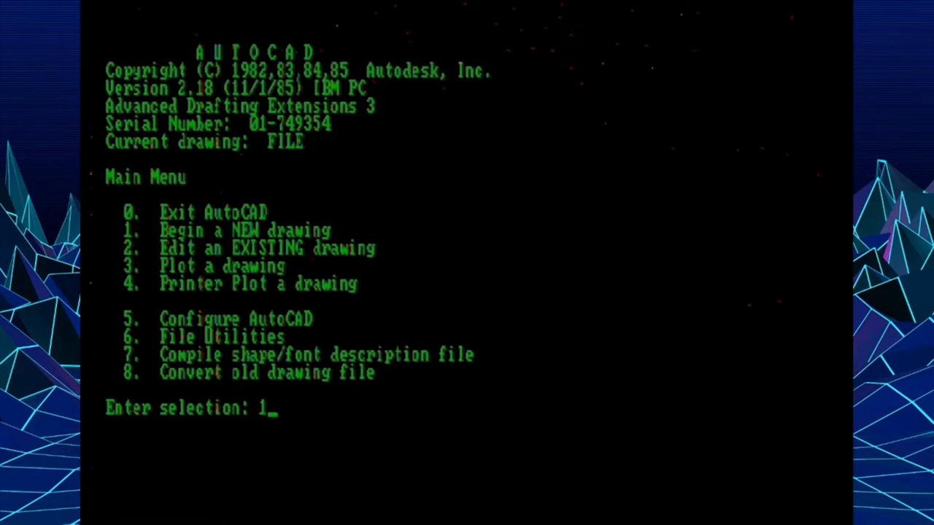
Begin a new drawing named FILE and load rec.lsp to draw the rectangles.
{"action": "key", "text": "enter"}
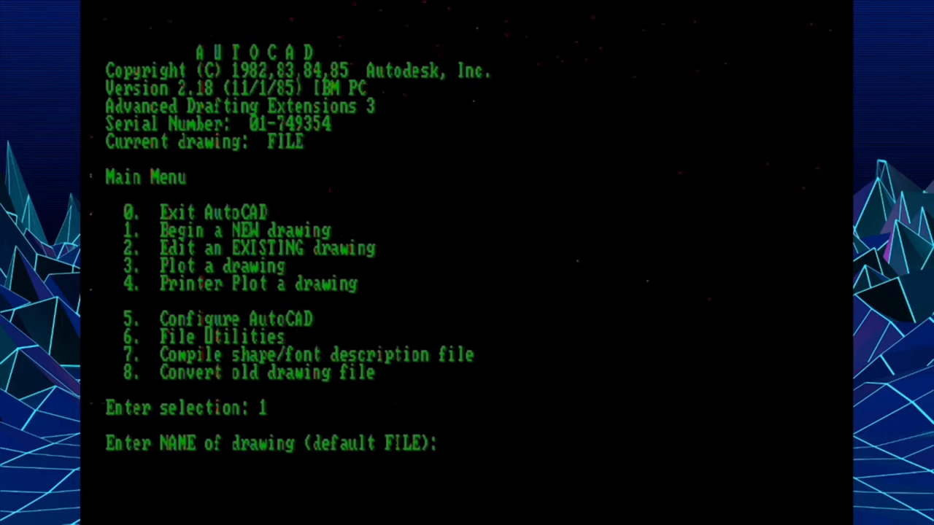
{"action": "key", "text": "enter"}
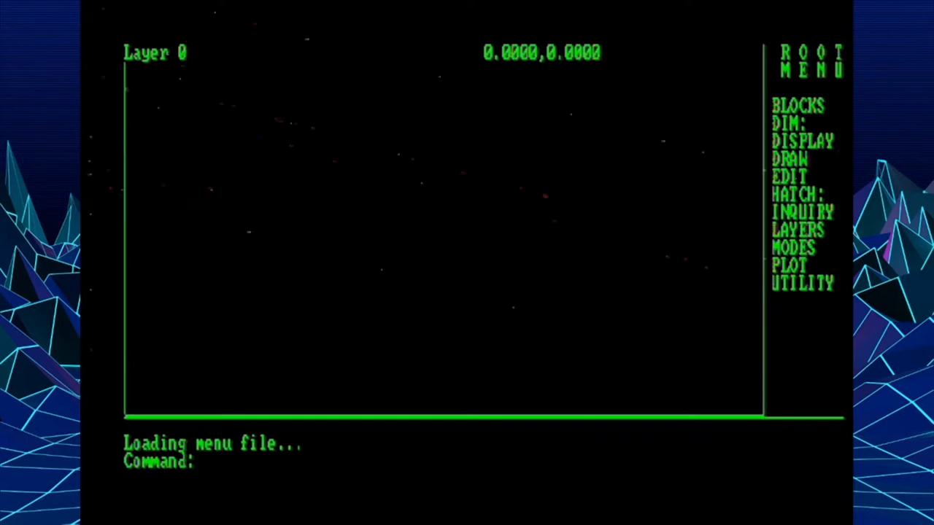
{"action": "type", "text": "(loa"}
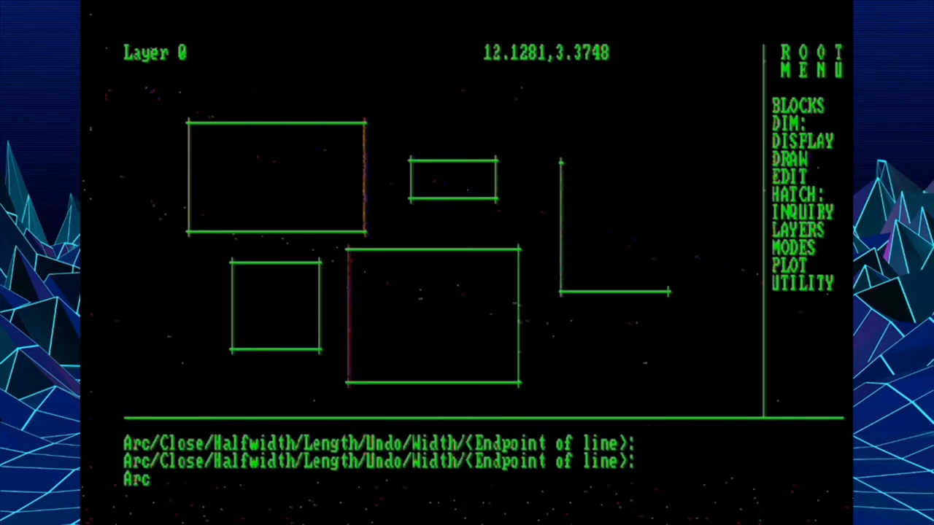
Close the fifth rectangle, then CHANGE the rectangles to elevation 0 with thickness 8.
{"action": "type", "text": "change"}
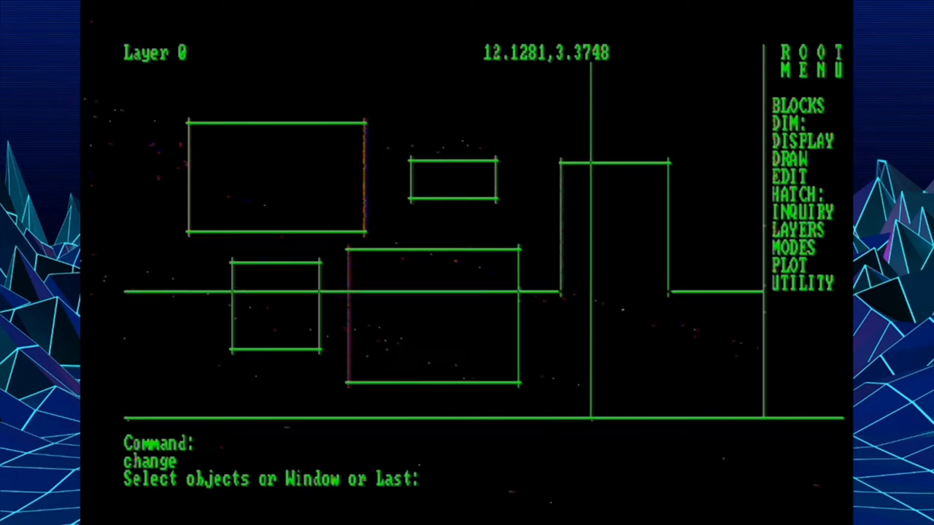
{"action": "left_click", "coordinate": [615, 226]}
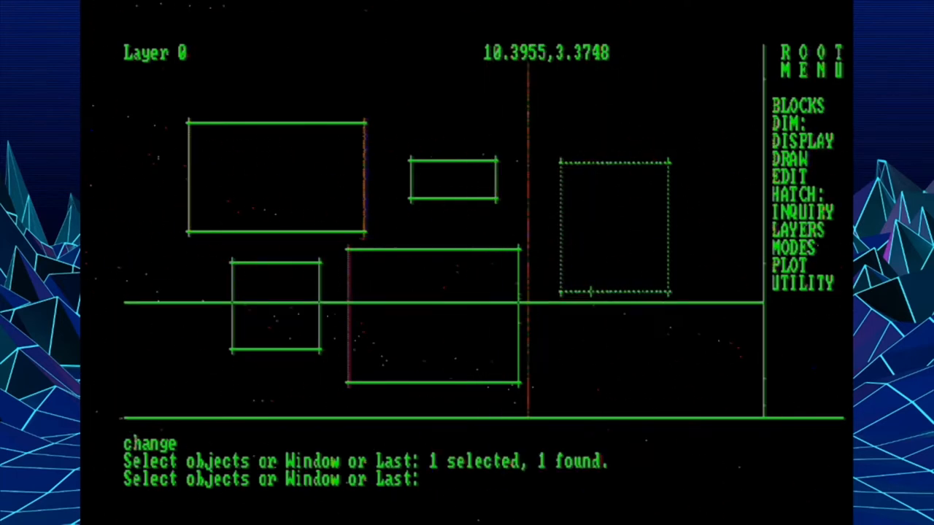
{"action": "left_click", "coordinate": [430, 321]}
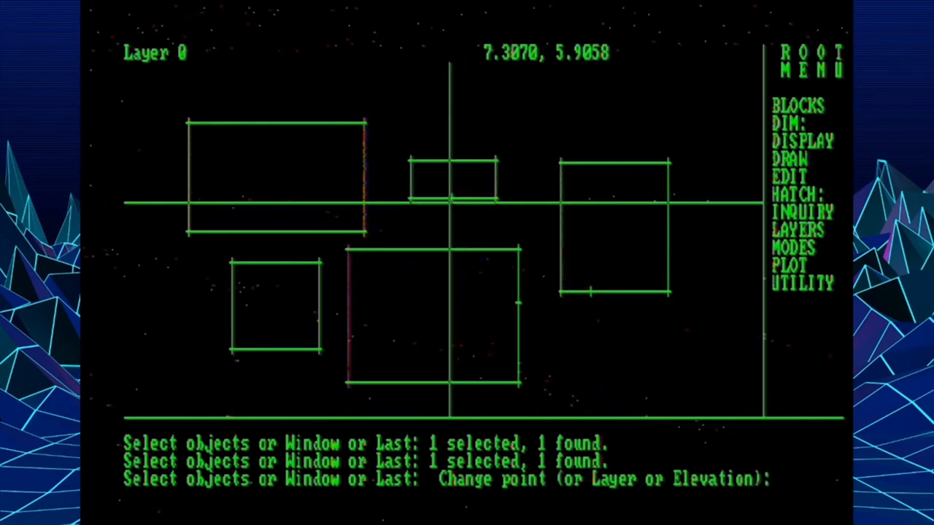
{"action": "type", "text": "e"}
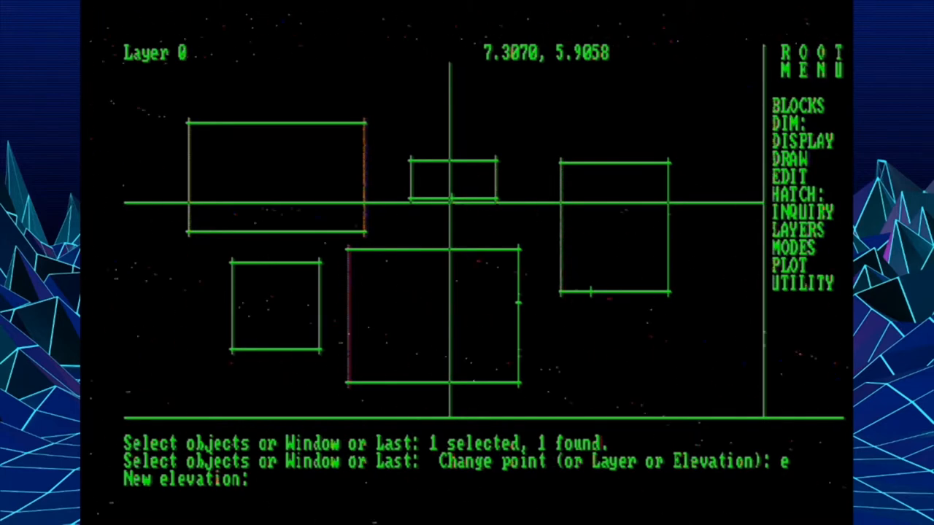
{"action": "type", "text": "0"}
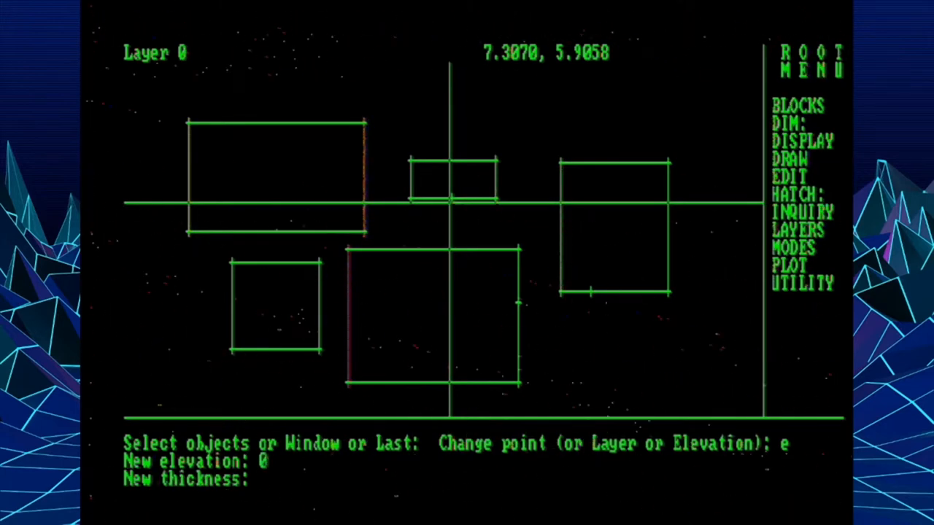
{"action": "type", "text": "4"}
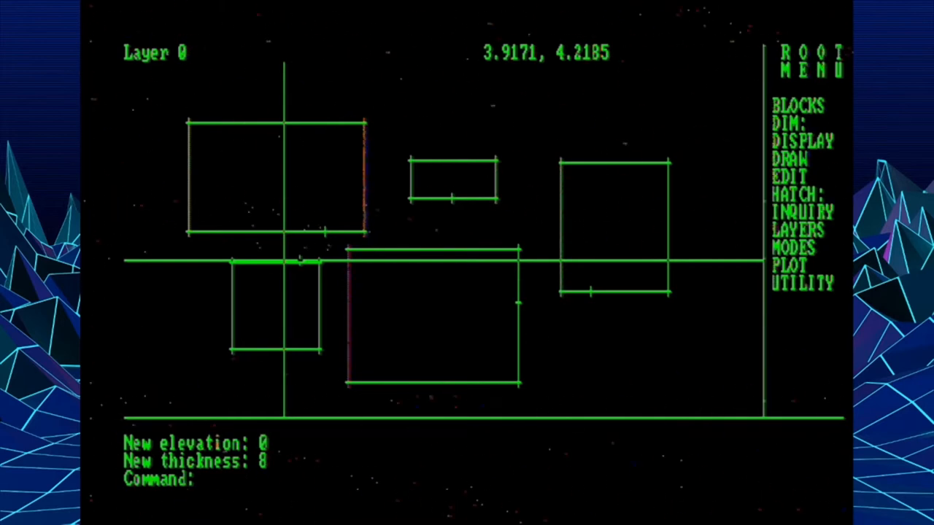
Set VPOINT to 1,1,1 for an isometric view of the boxes and enter HIDE.
{"action": "type", "text": "vpoint"}
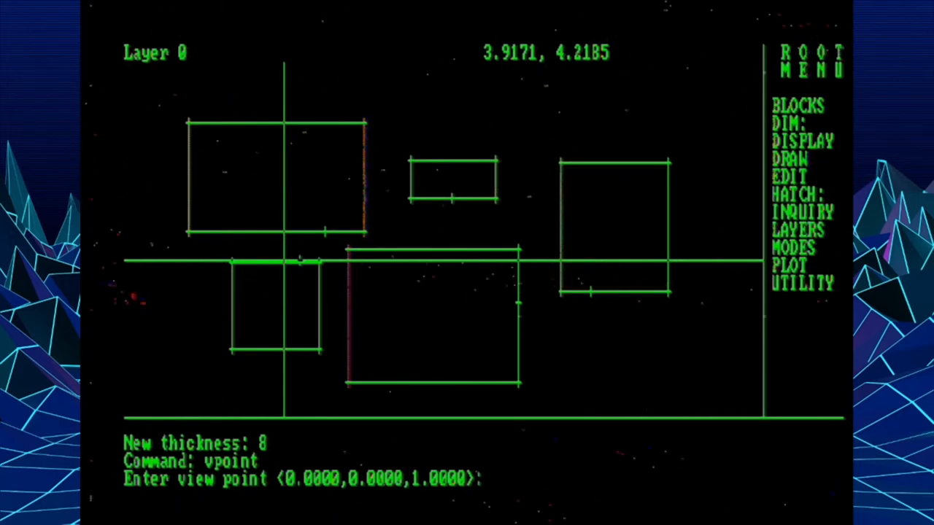
{"action": "type", "text": "1,1,1"}
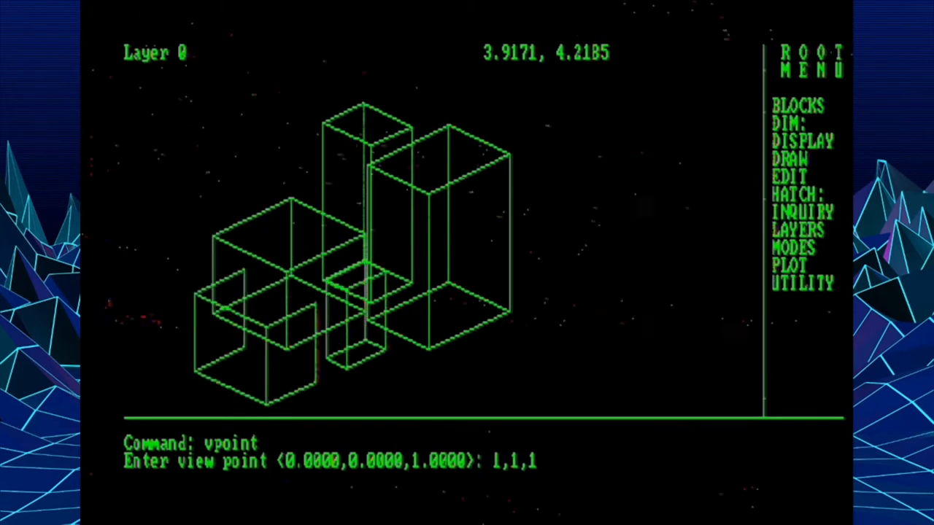
{"action": "key", "text": "Return"}
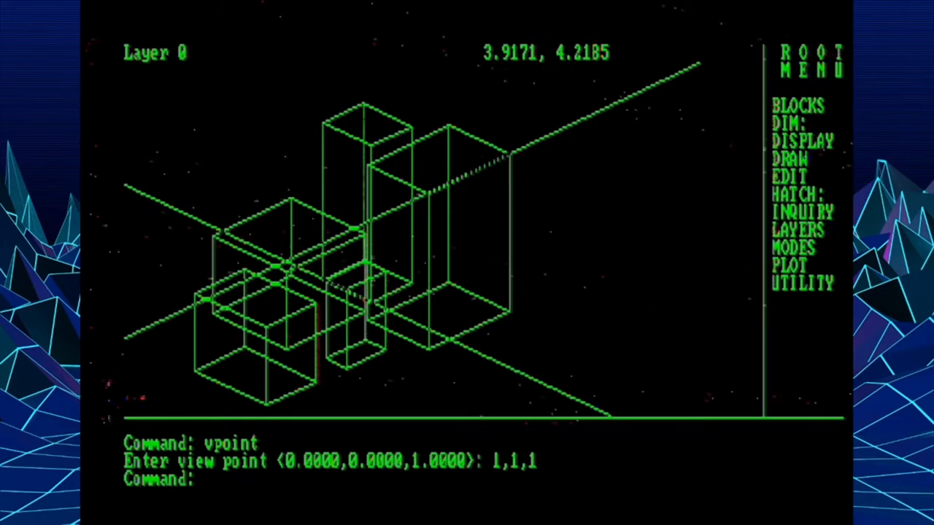
{"action": "type", "text": "hide"}
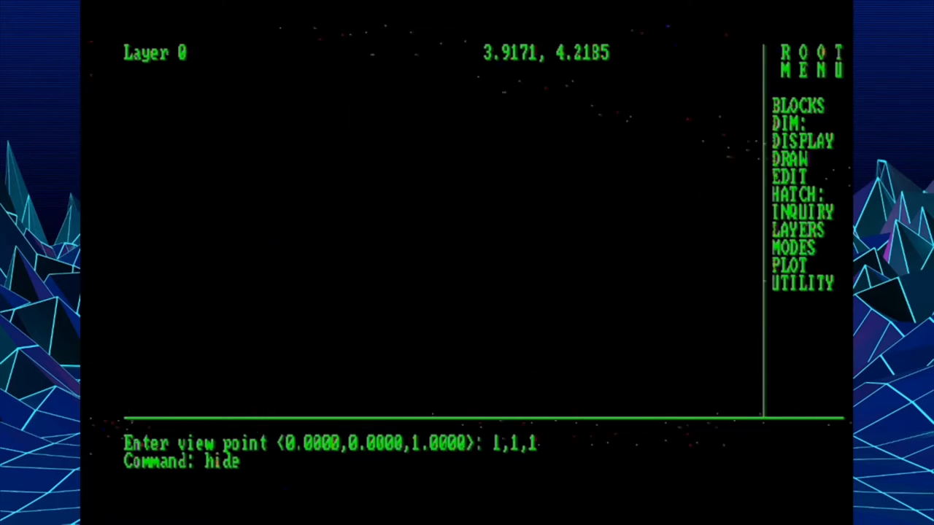
Run hidden line removal so the isometric boxes appear solid.
{"action": "key", "text": "Return"}
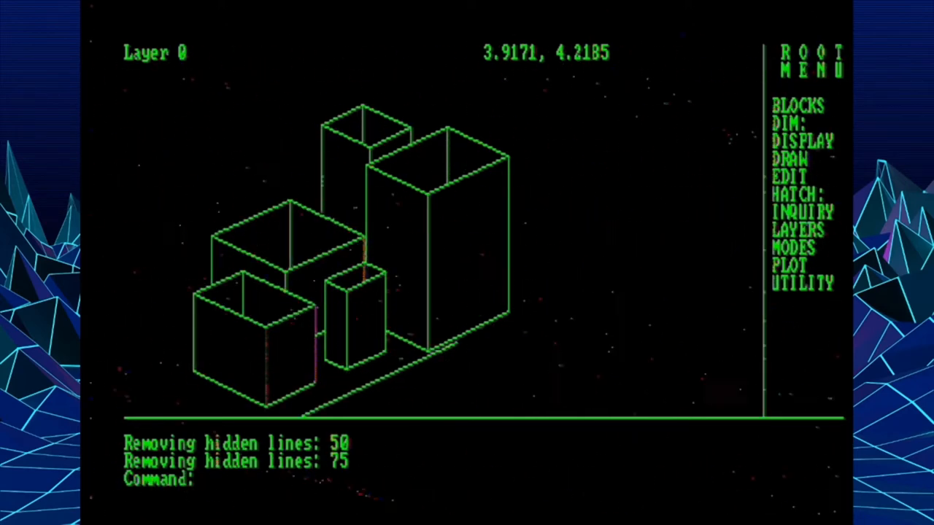
{"action": "left_click", "coordinate": [795, 248]}
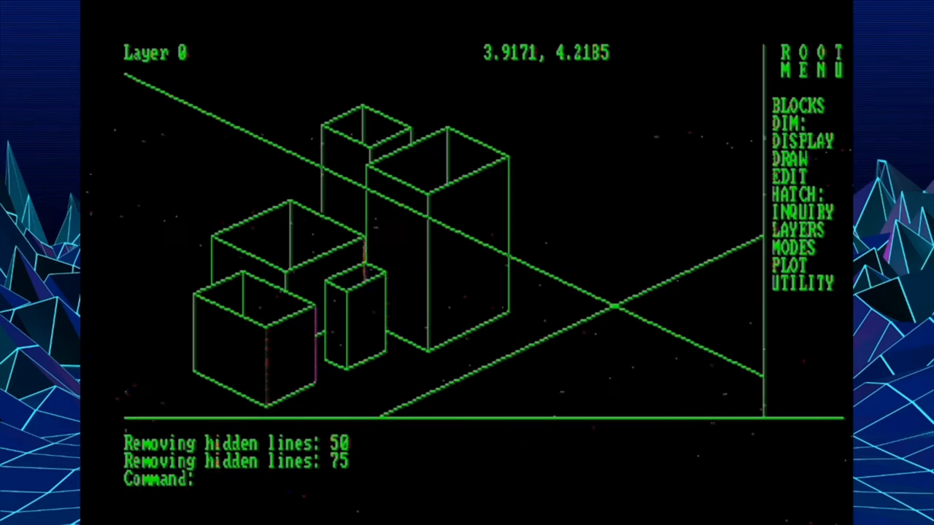
Draw a filled SOLID quadrilateral beside the boxes and start changing its elevation.
{"action": "type", "text": "solid"}
{"action": "type", "text": "chang"}
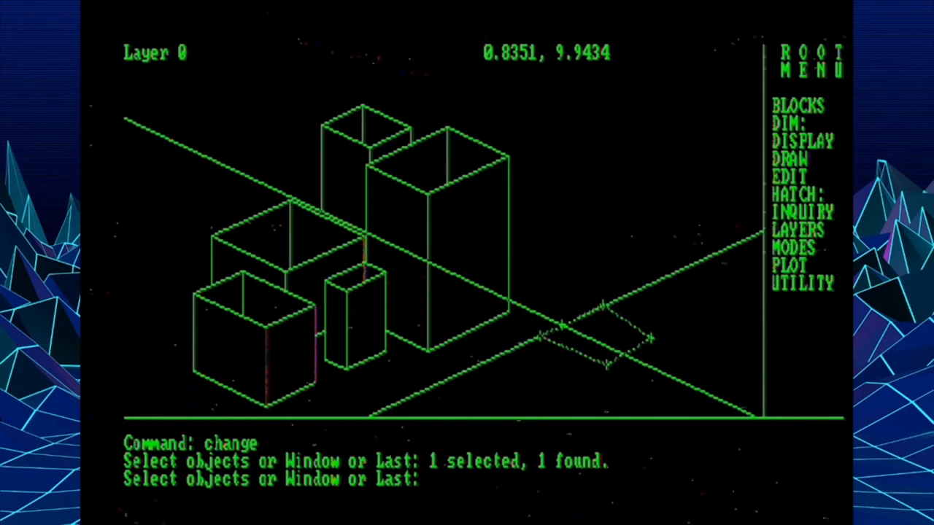
{"action": "type", "text": "e"}
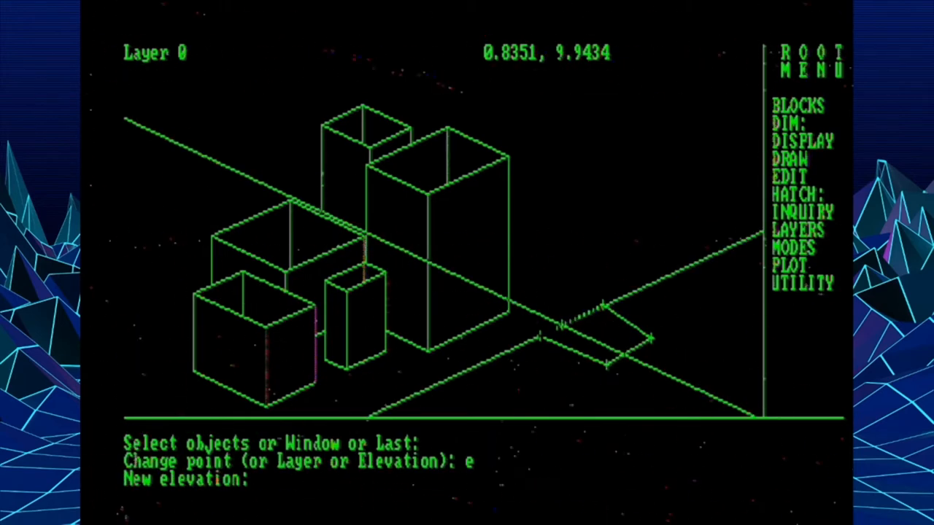